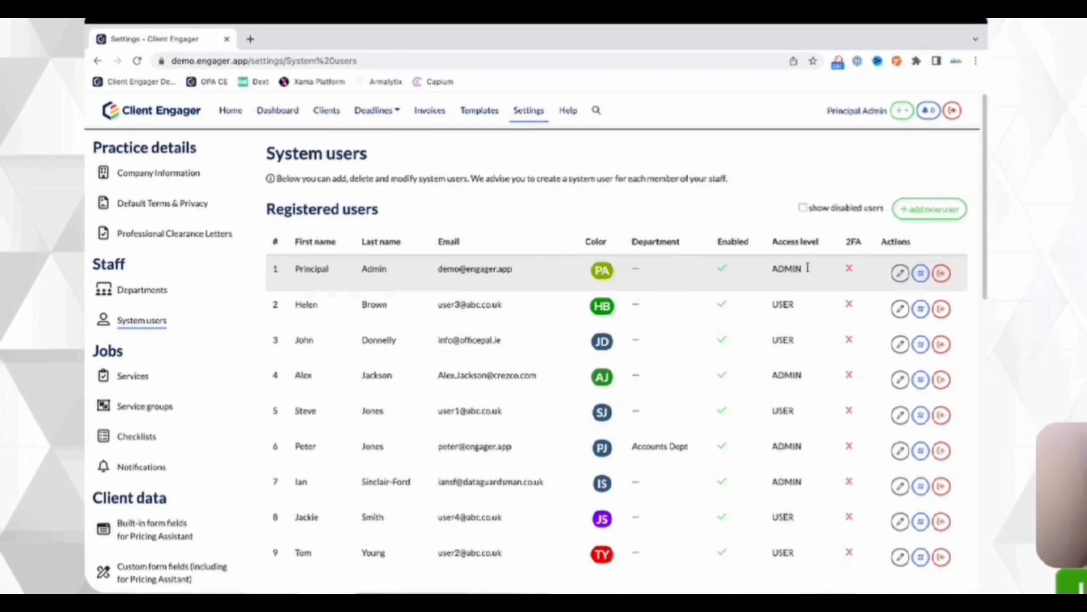
- Open the Principal Admin account for editing, then return to the home page
click(899, 273)
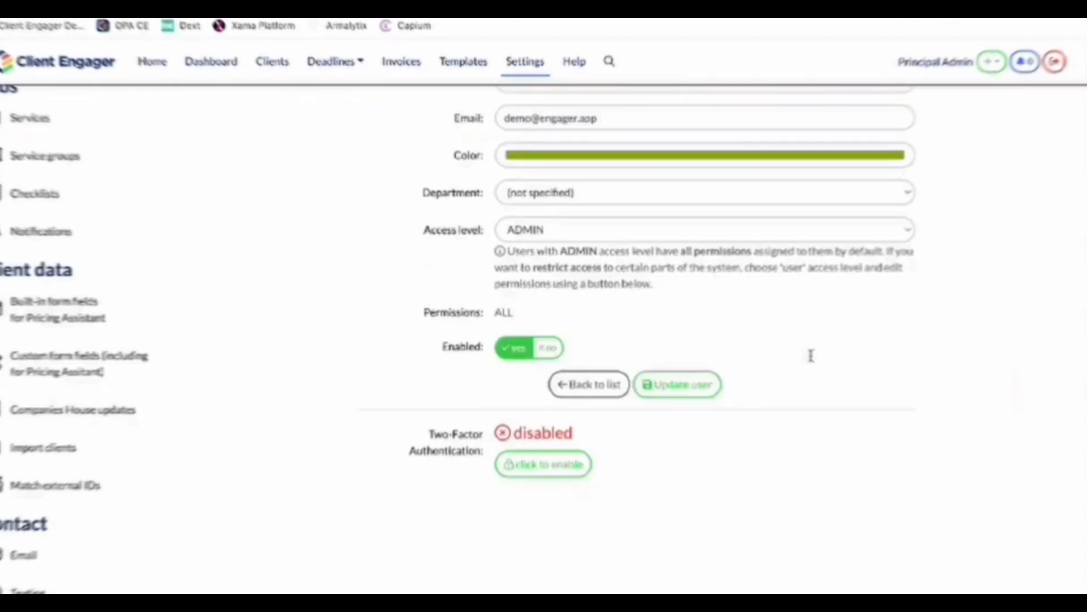
click(140, 51)
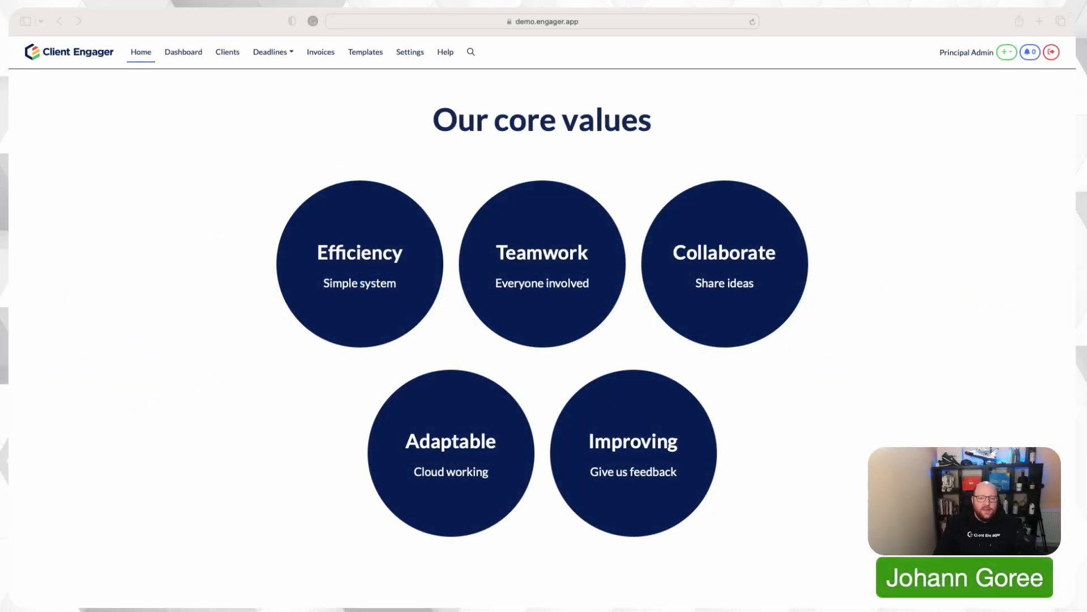
- Go to Settings and open the staff Departments list (Accounts, Admin, Taxation, Payroll)
click(410, 51)
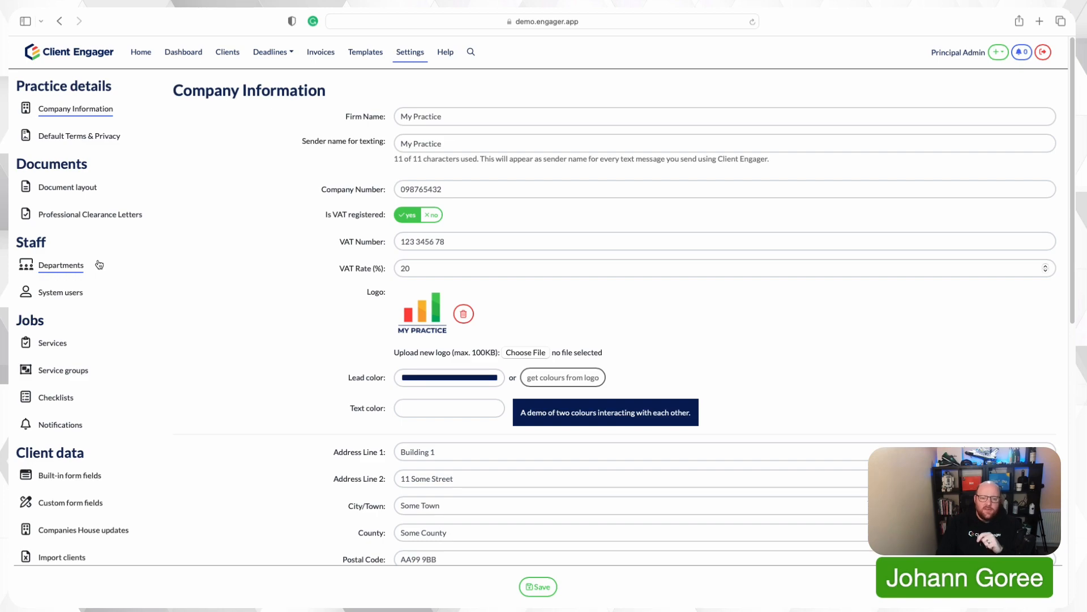
click(60, 266)
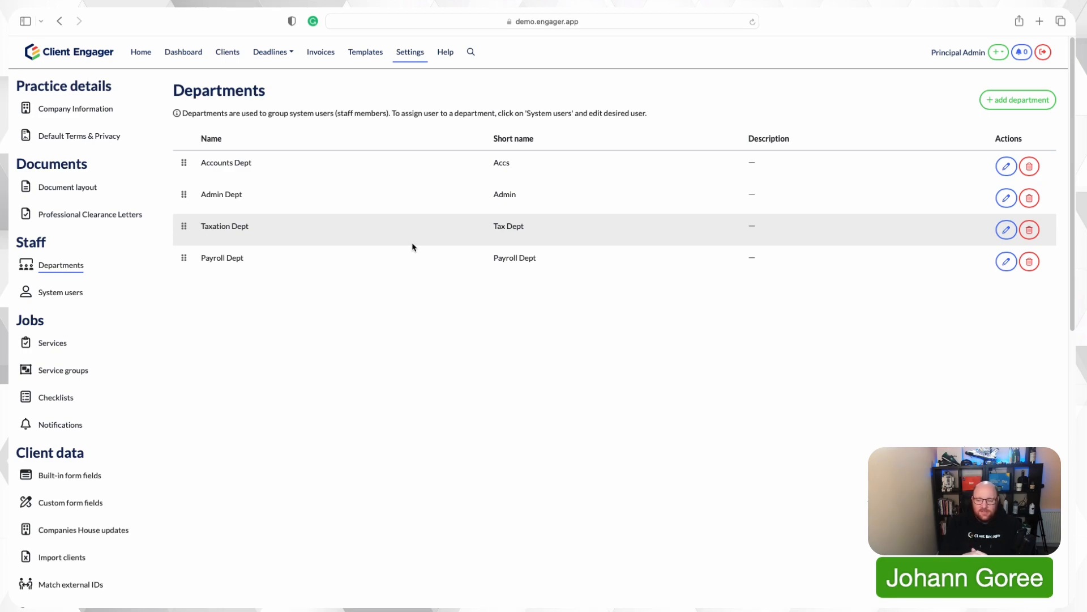
mouse_move(512, 235)
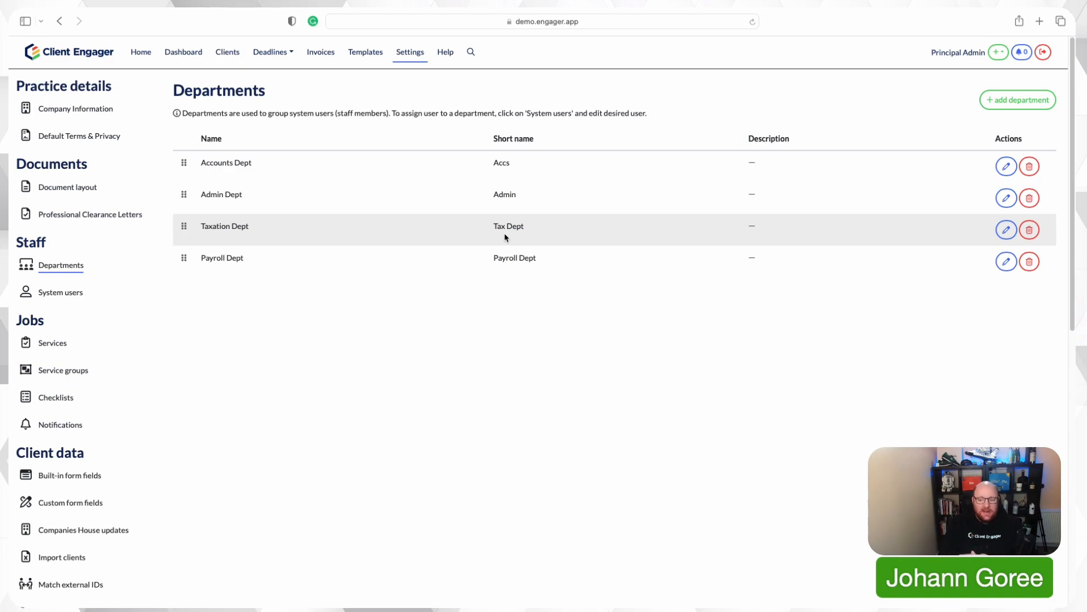
mouse_move(489, 215)
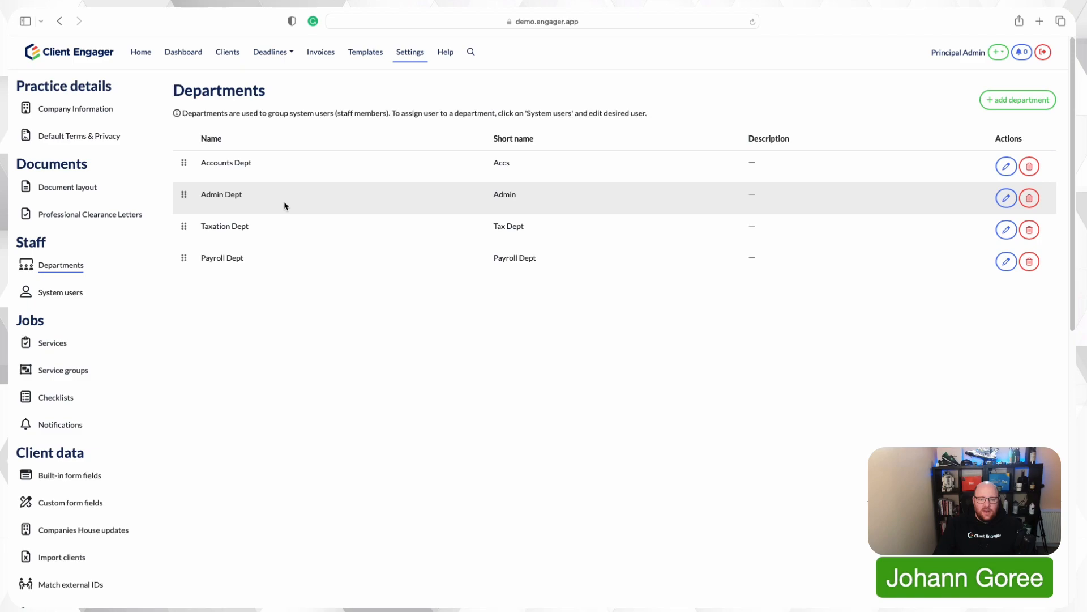
mouse_move(253, 248)
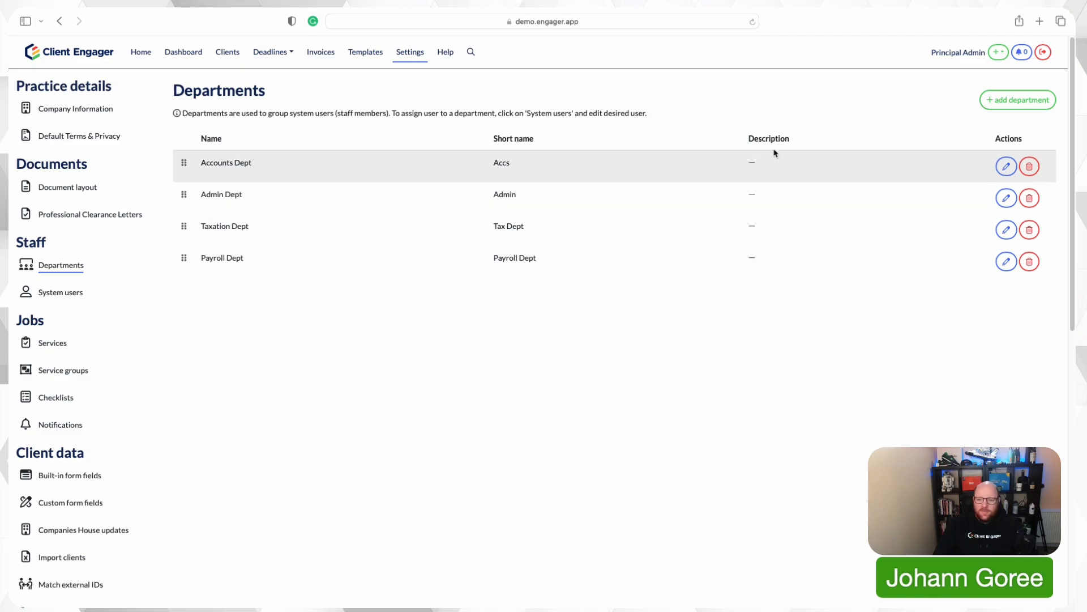
- Add a department named 'CIS Department' with short name 'CD' and save it
click(1017, 99)
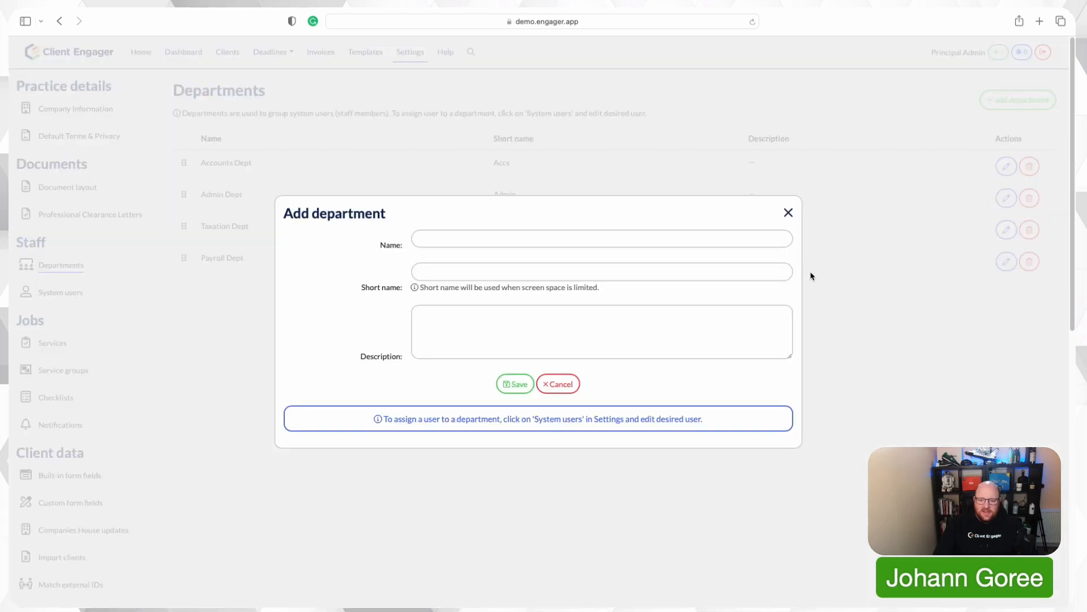
text(Cl)
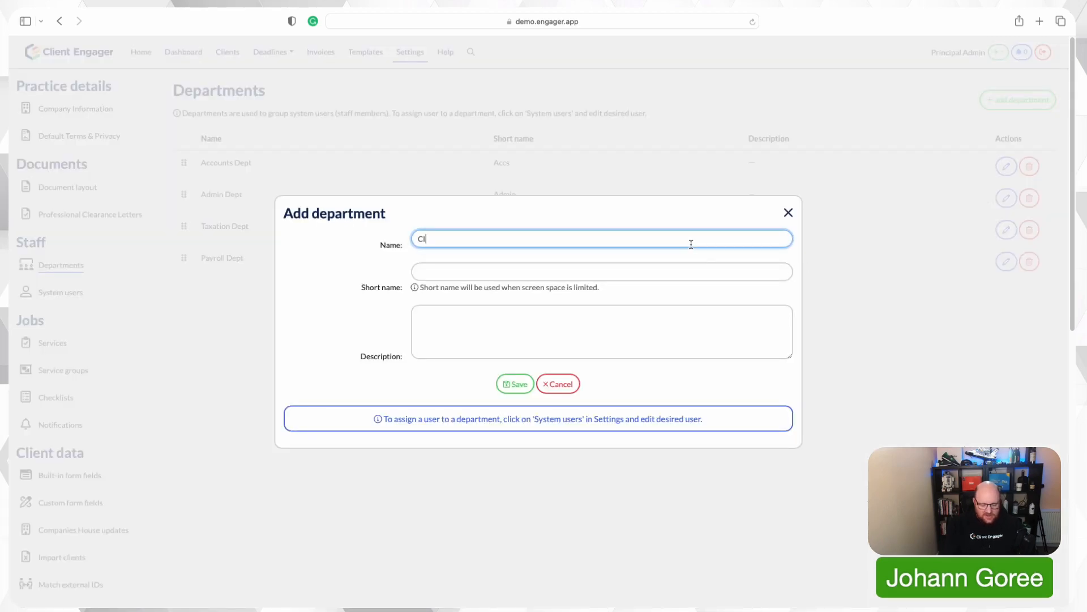
text(IS Depar)
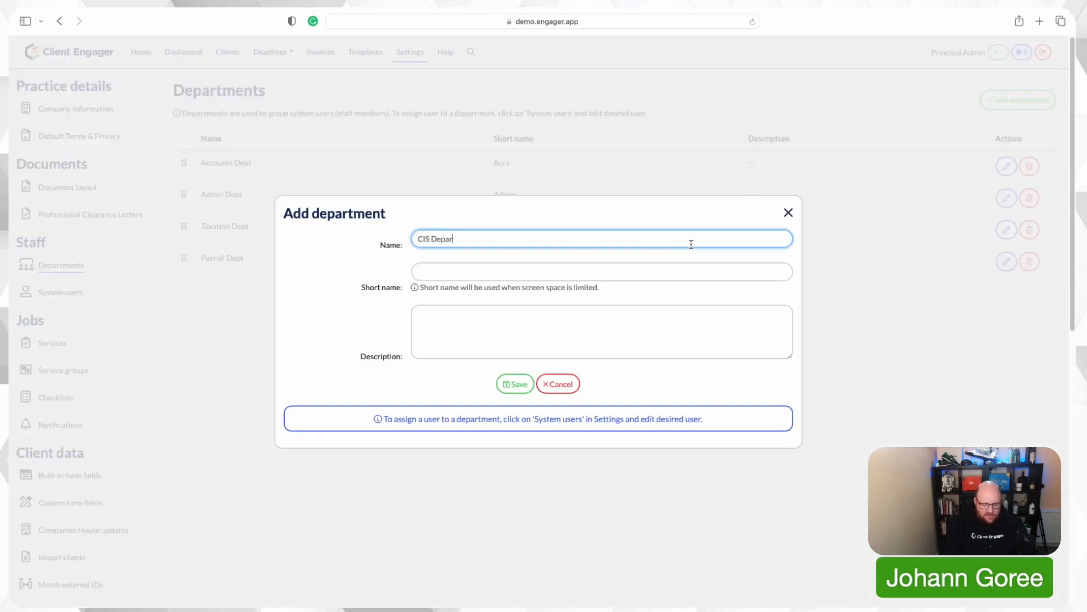
text(tment)
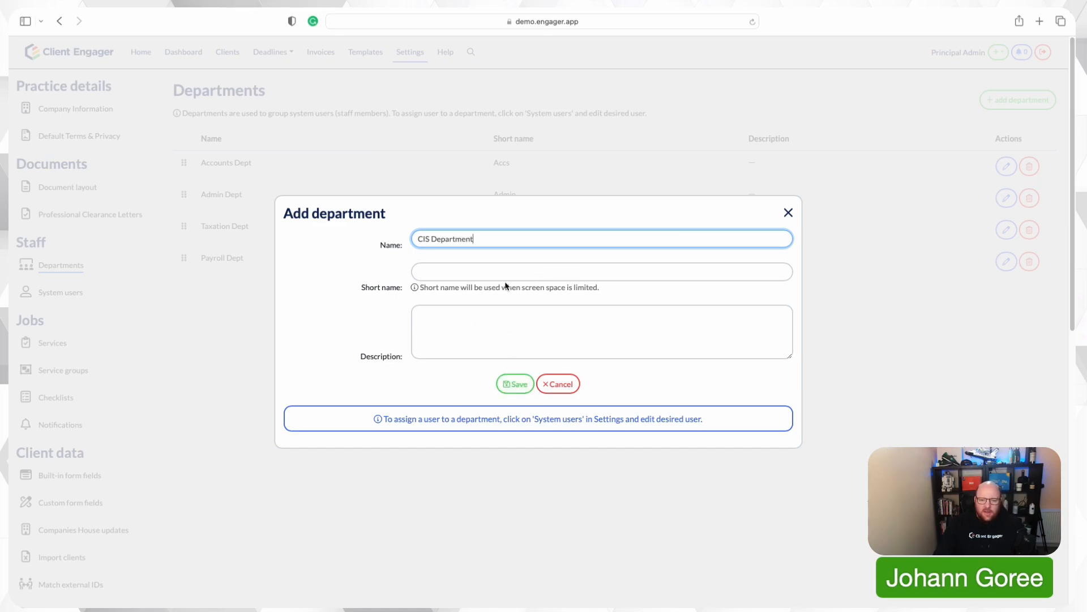
text(CD)
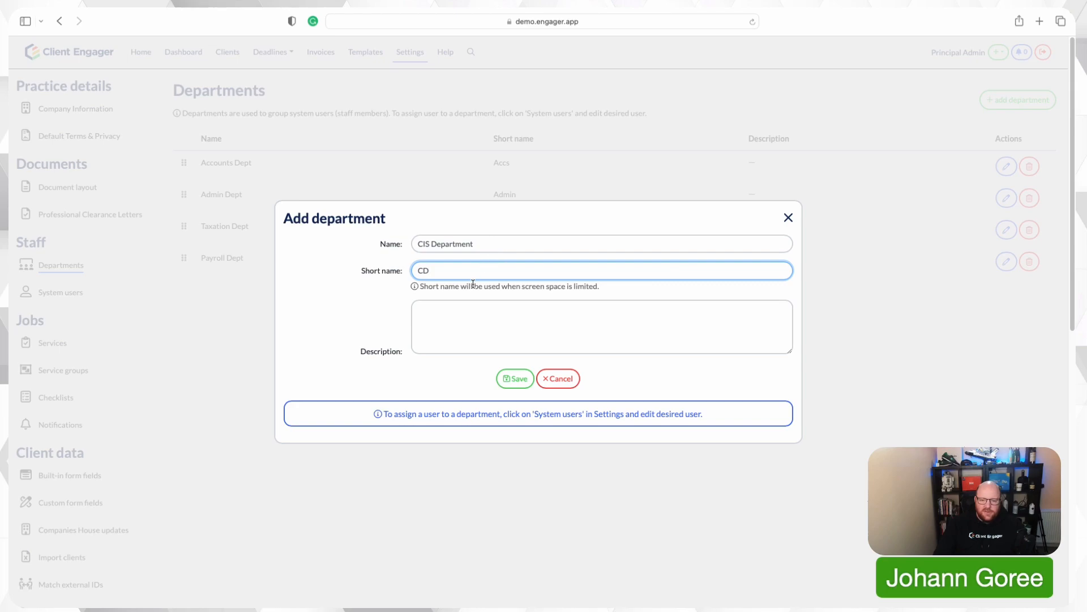
click(601, 327)
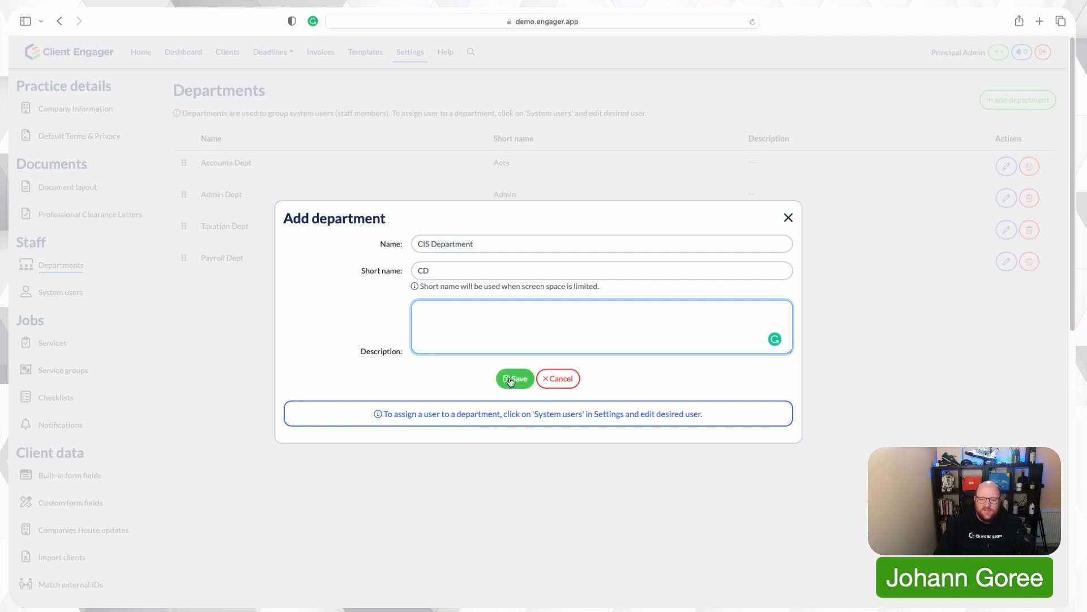
click(514, 379)
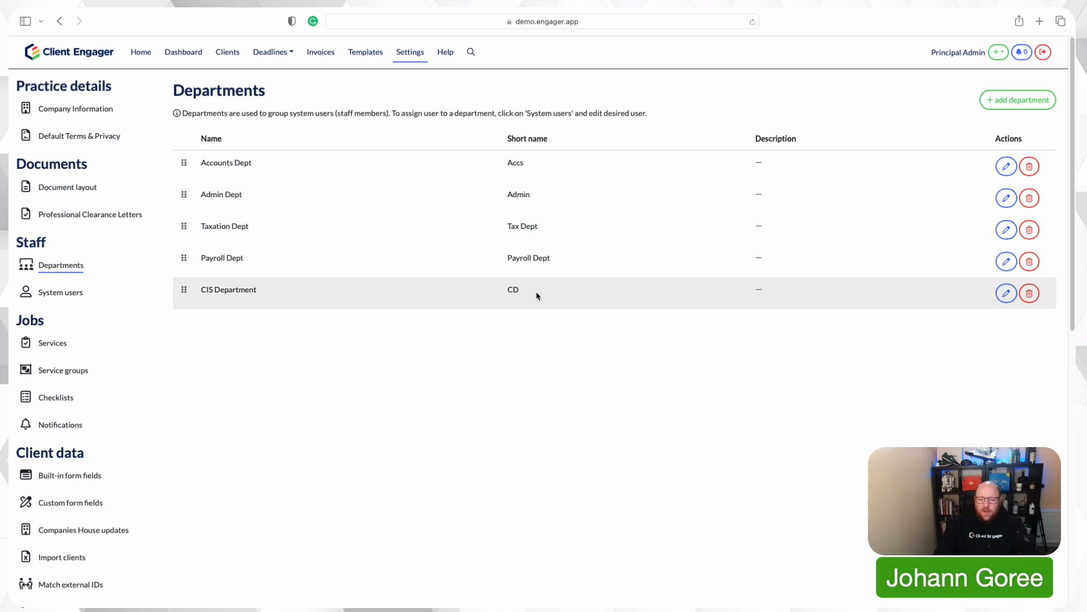
mouse_move(542, 308)
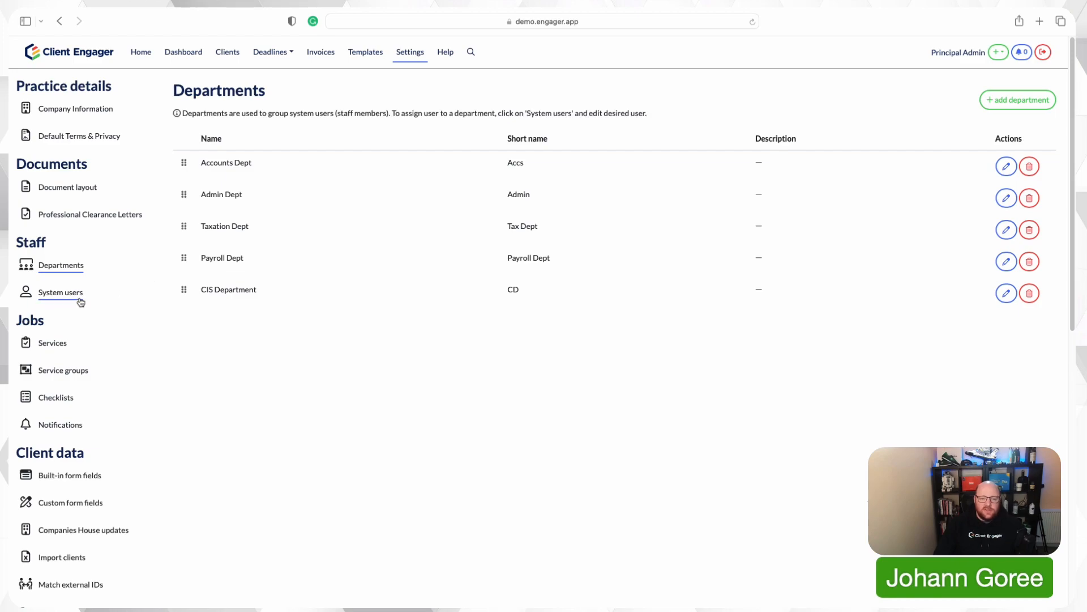
- Open the registered system users list under Staff
click(60, 292)
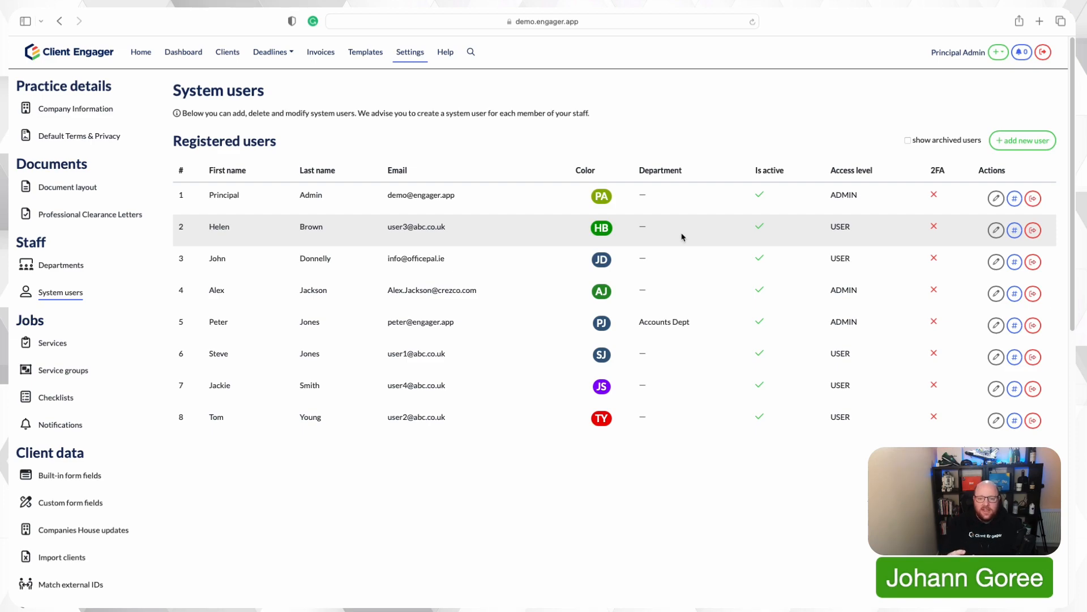
mouse_move(677, 233)
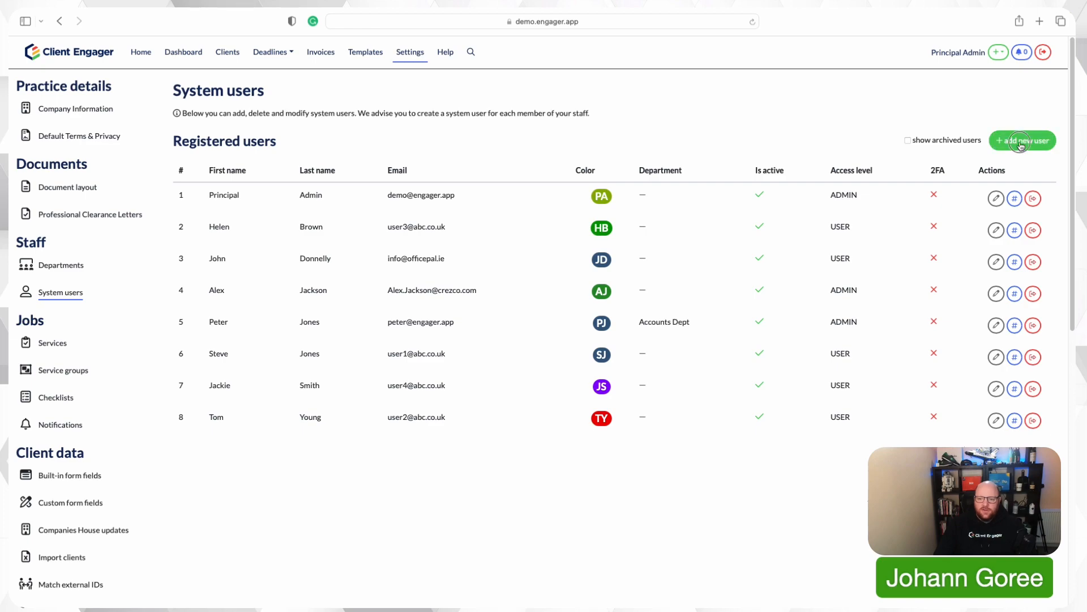
click(1021, 141)
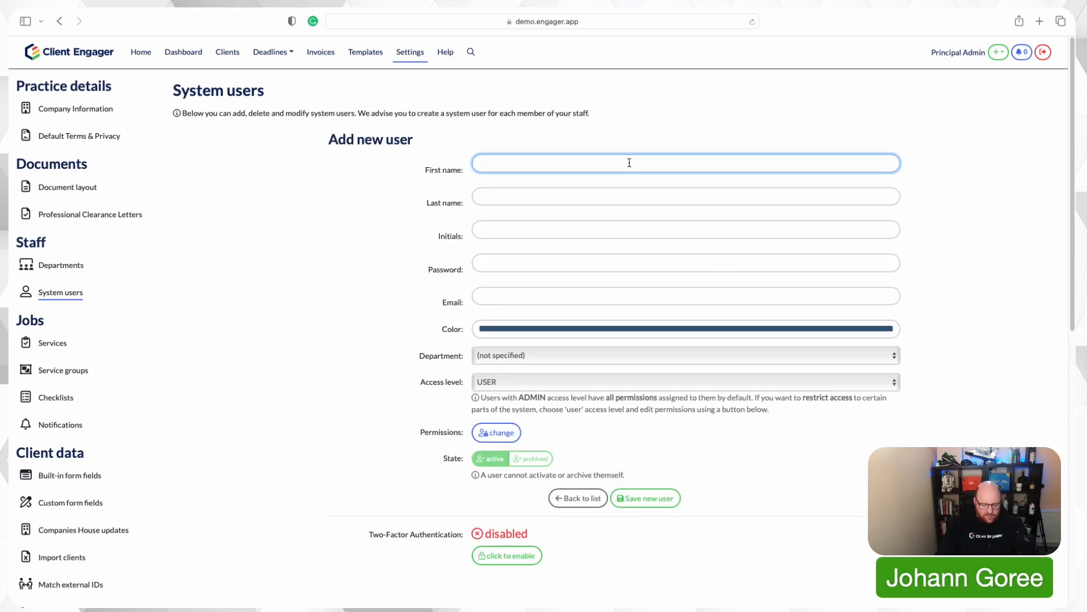
text(t)
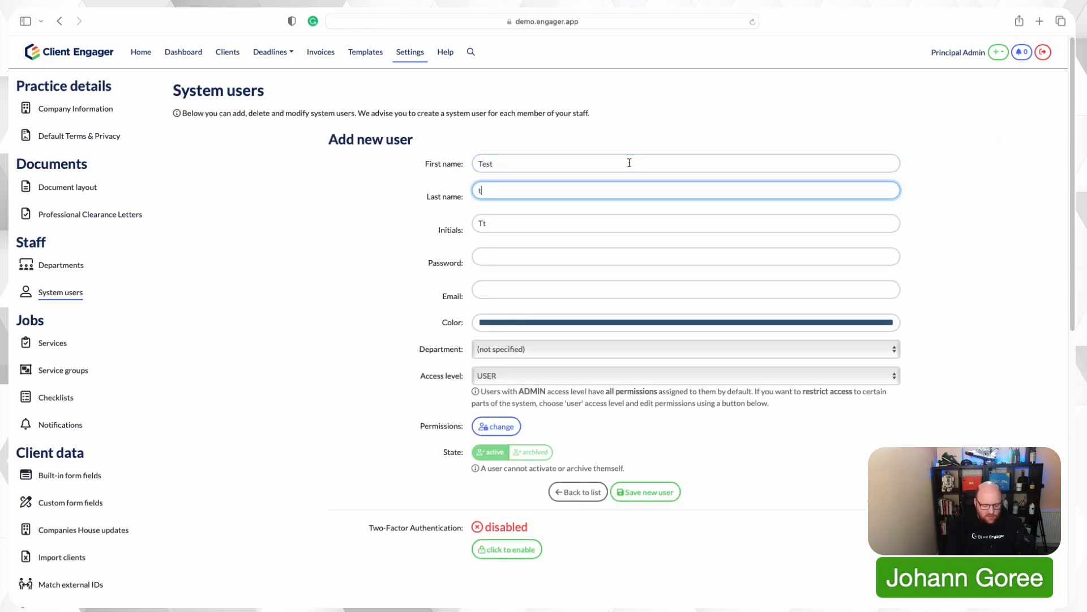
click(683, 243)
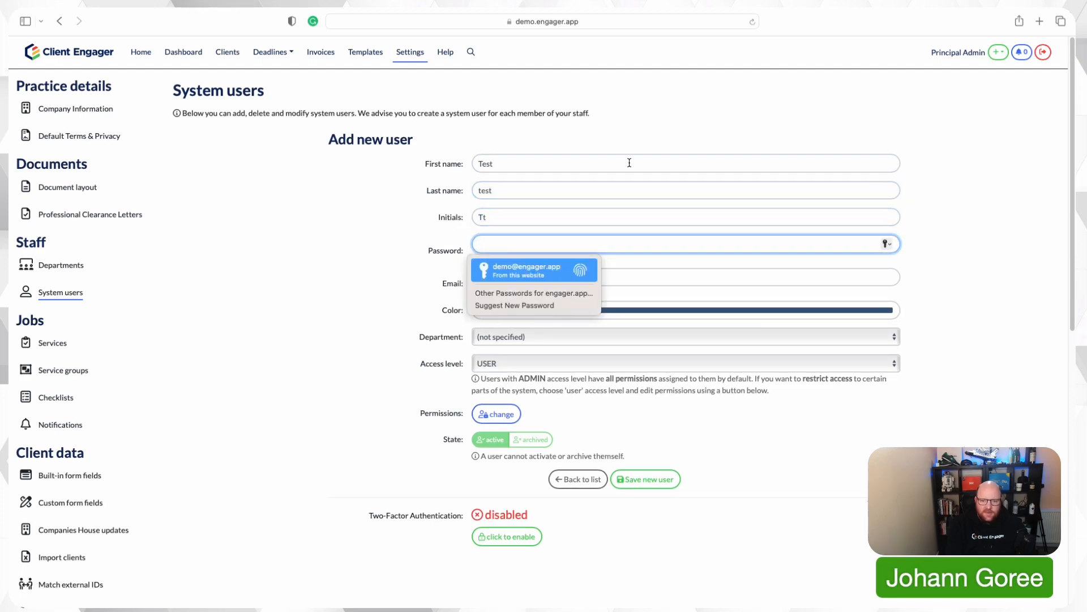
text(•)
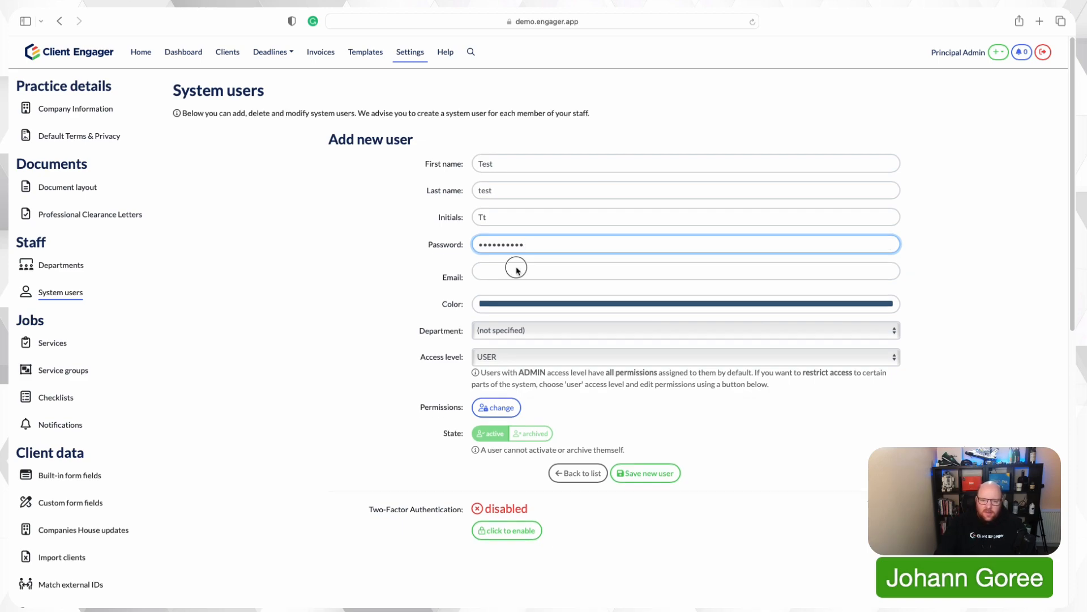
text(test@test.com)
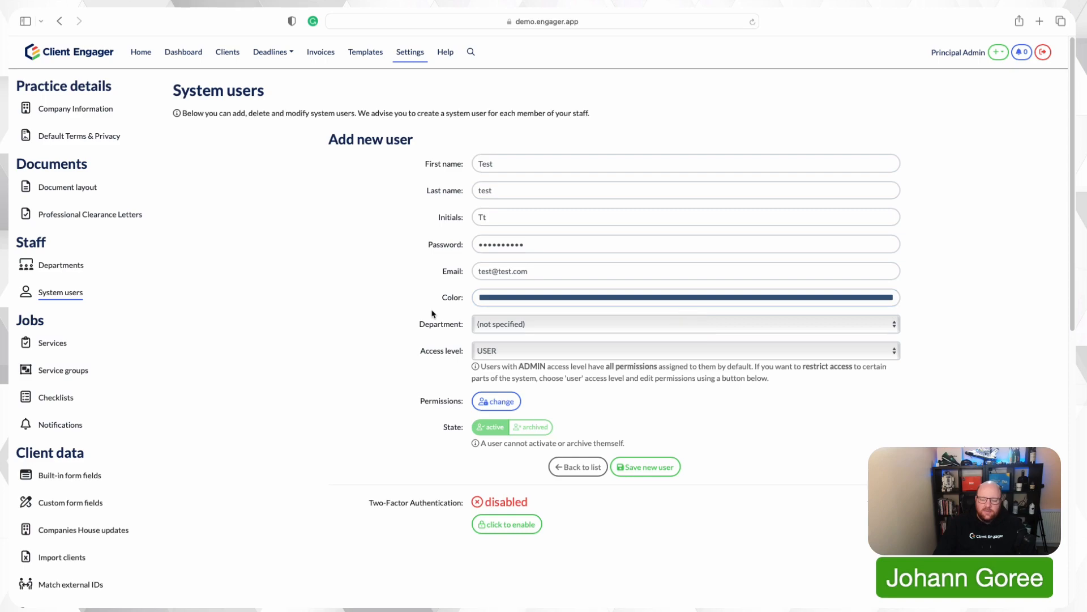
click(685, 324)
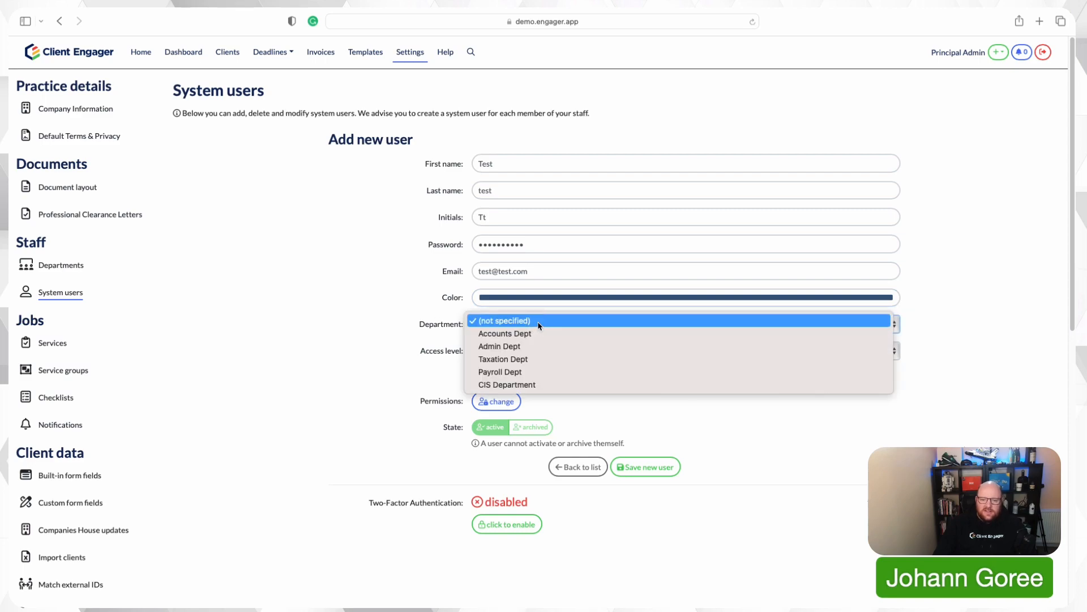
click(505, 333)
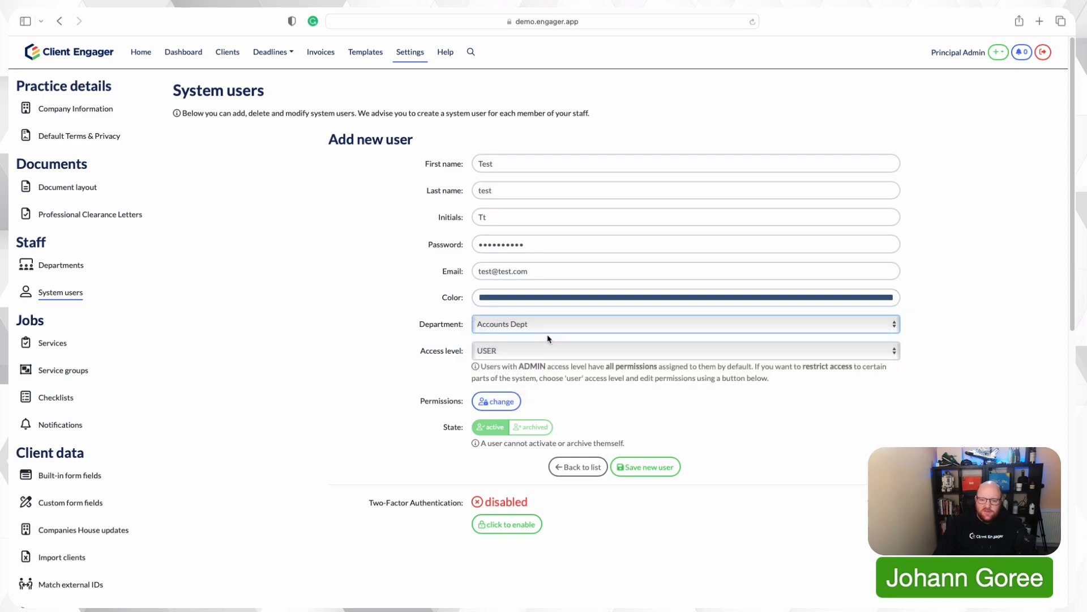
- Try ADMIN access level, then set the new user's access level to USER
click(684, 350)
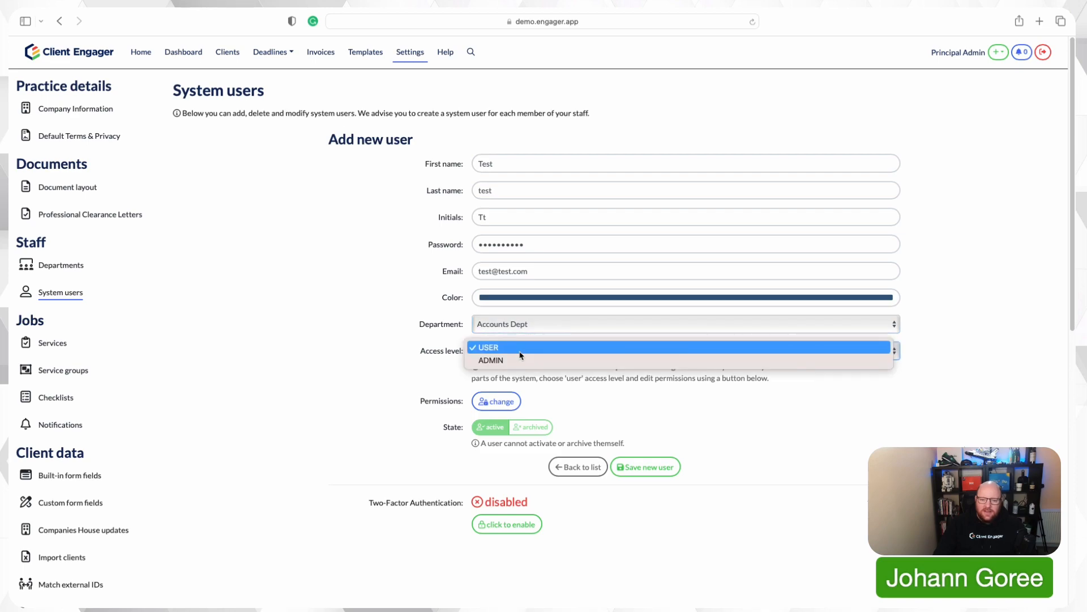
click(491, 360)
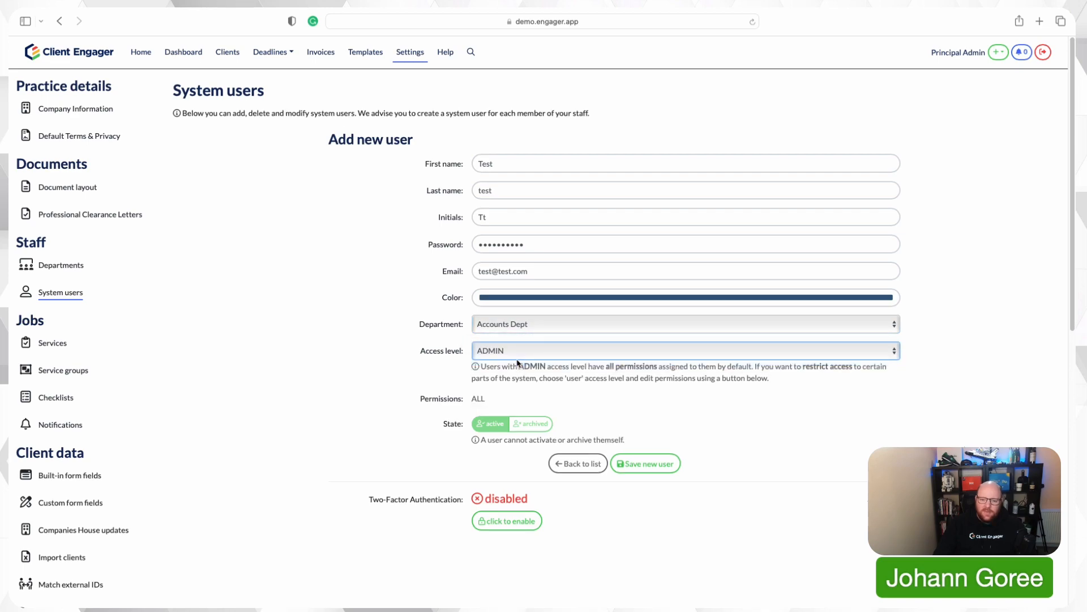
click(684, 351)
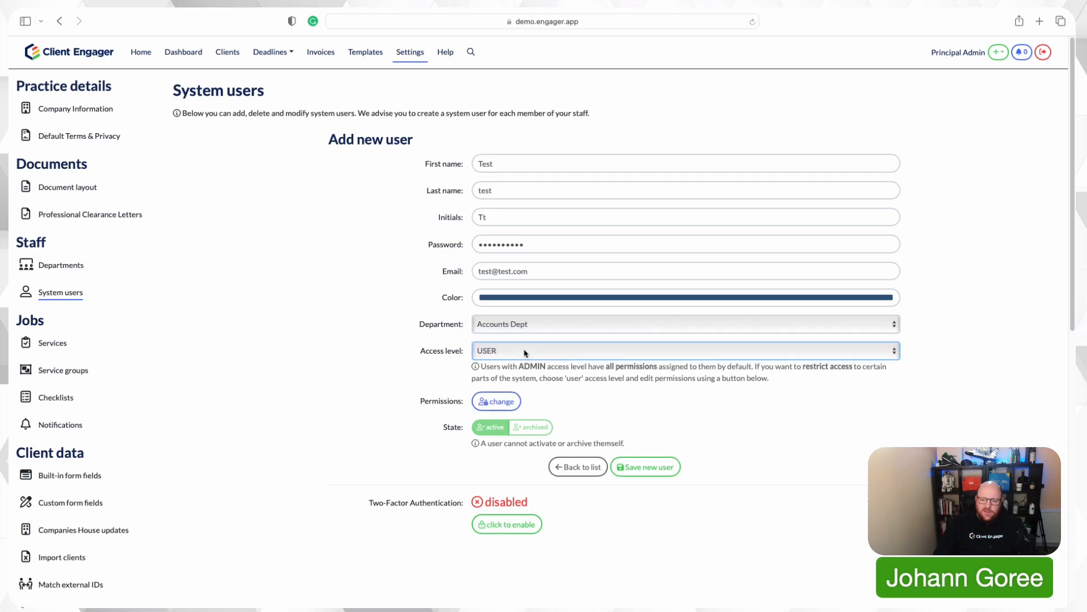
click(685, 350)
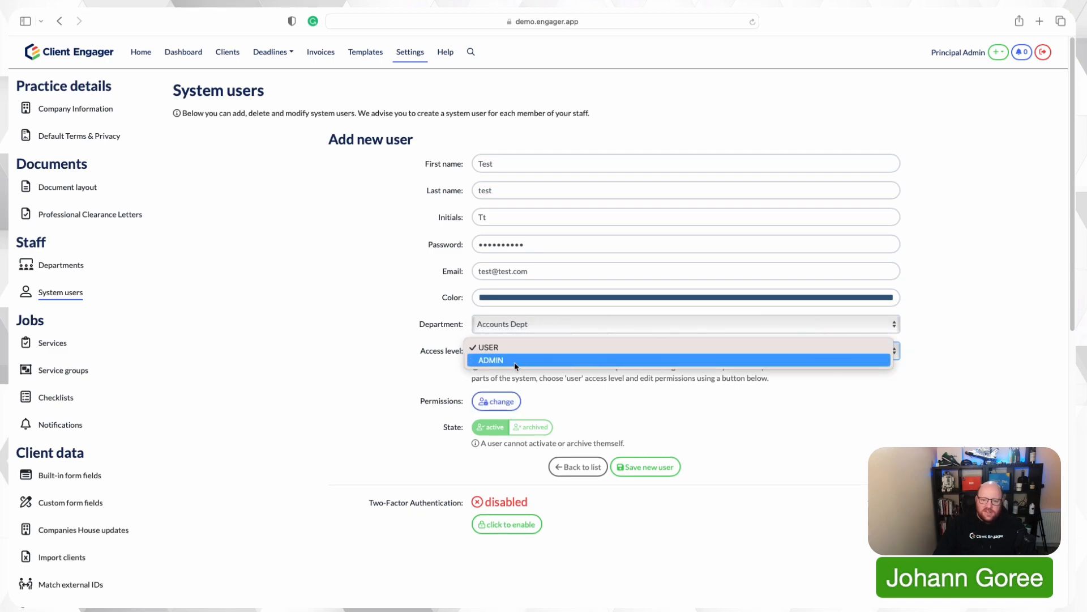
click(491, 359)
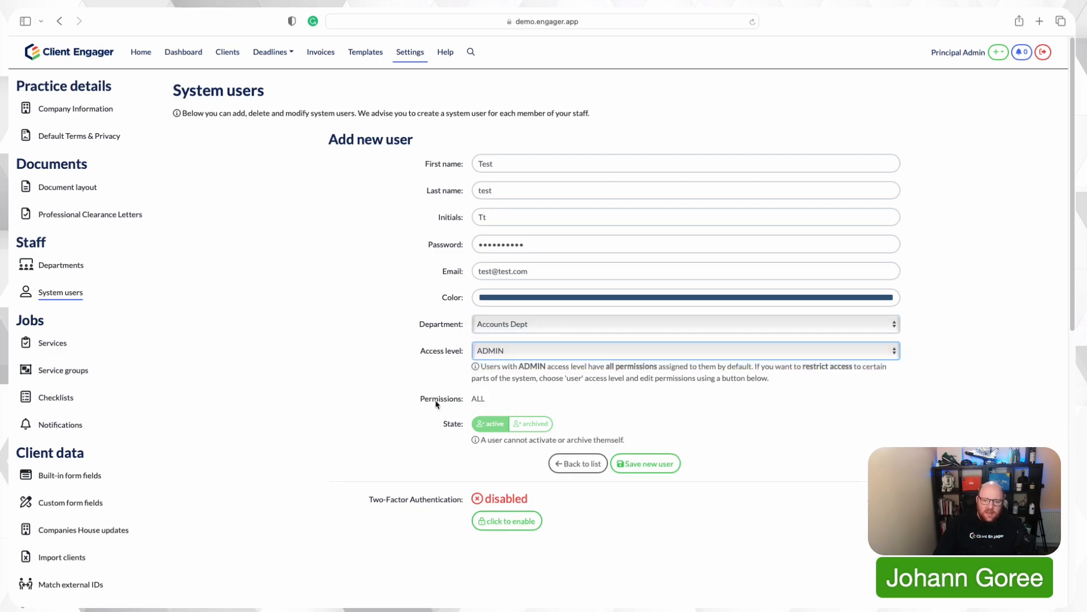
mouse_move(478, 407)
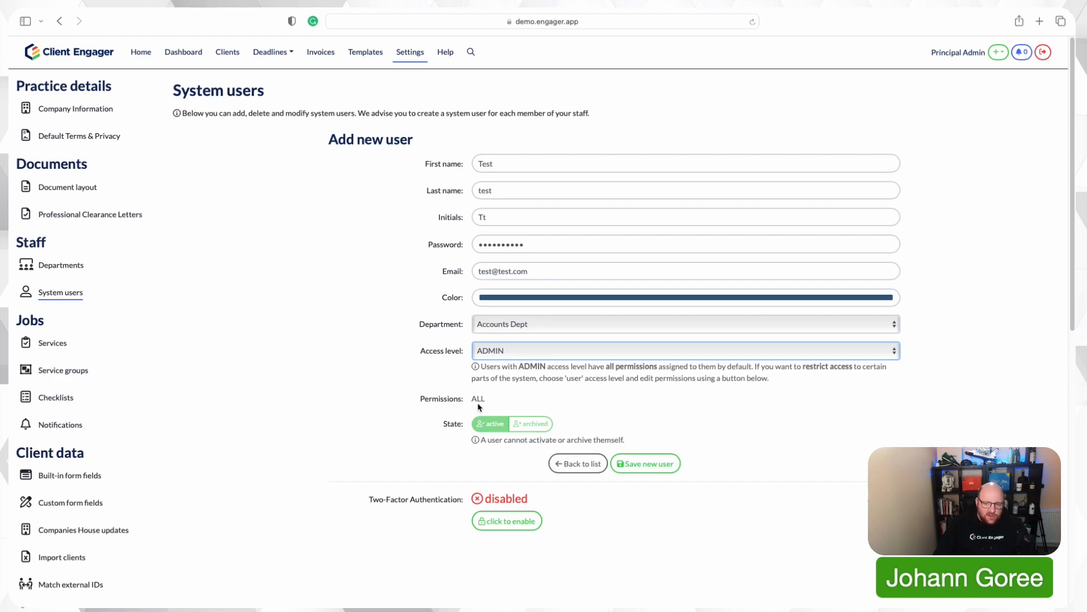
mouse_move(486, 404)
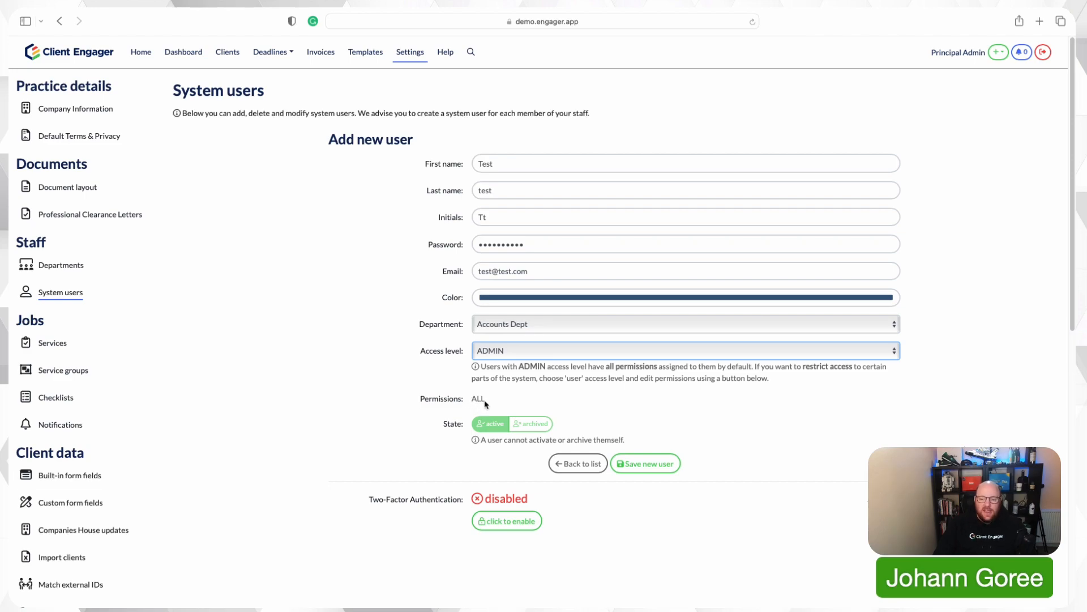
mouse_move(505, 373)
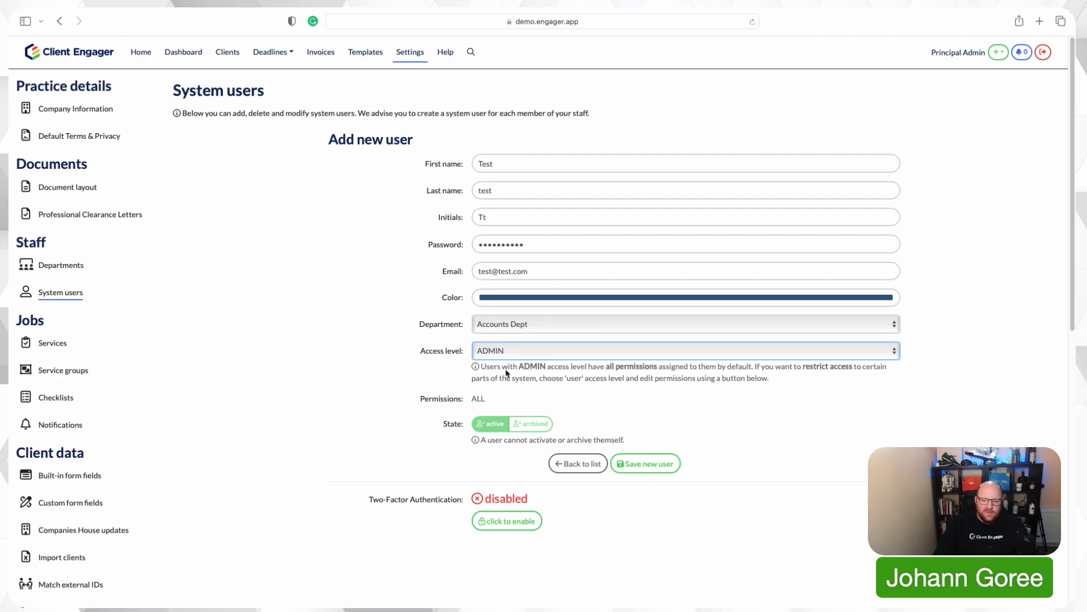
click(684, 350)
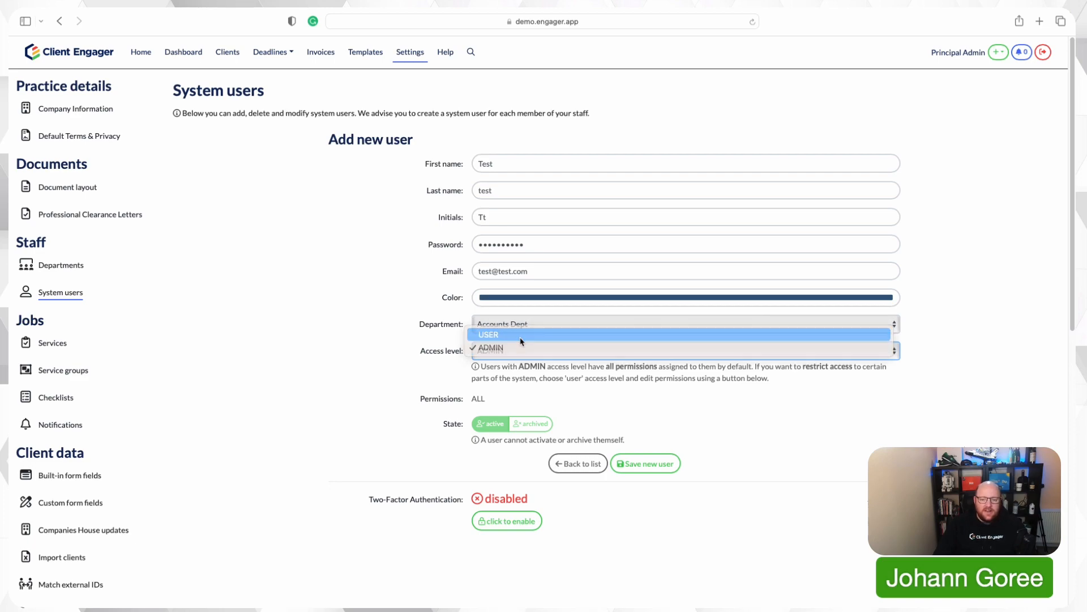
click(487, 335)
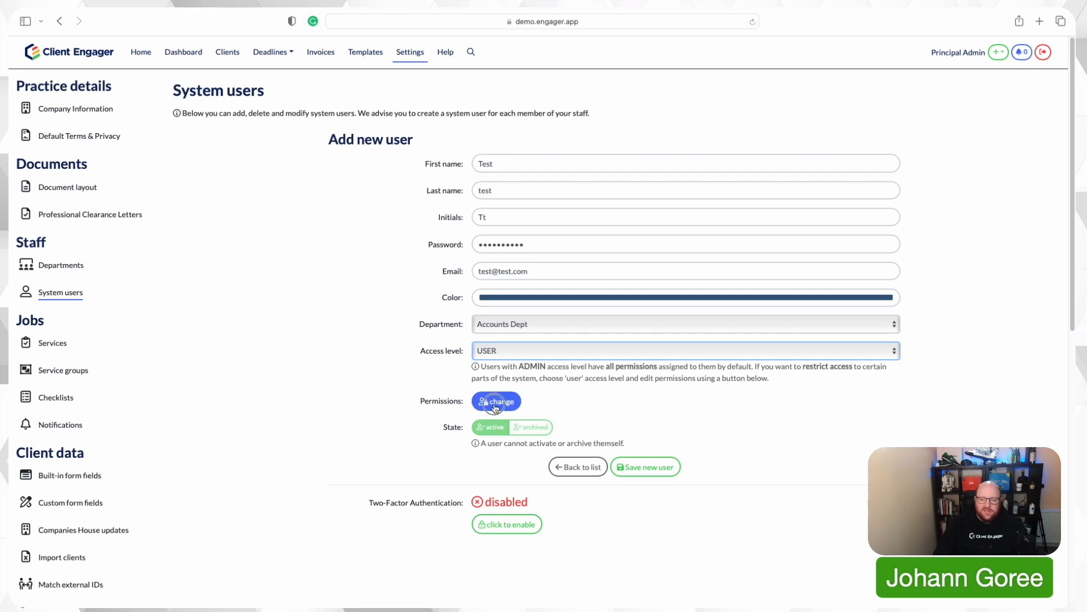
- In Change permissions, try deny all and allow all, then copy permissions from the example user
click(496, 401)
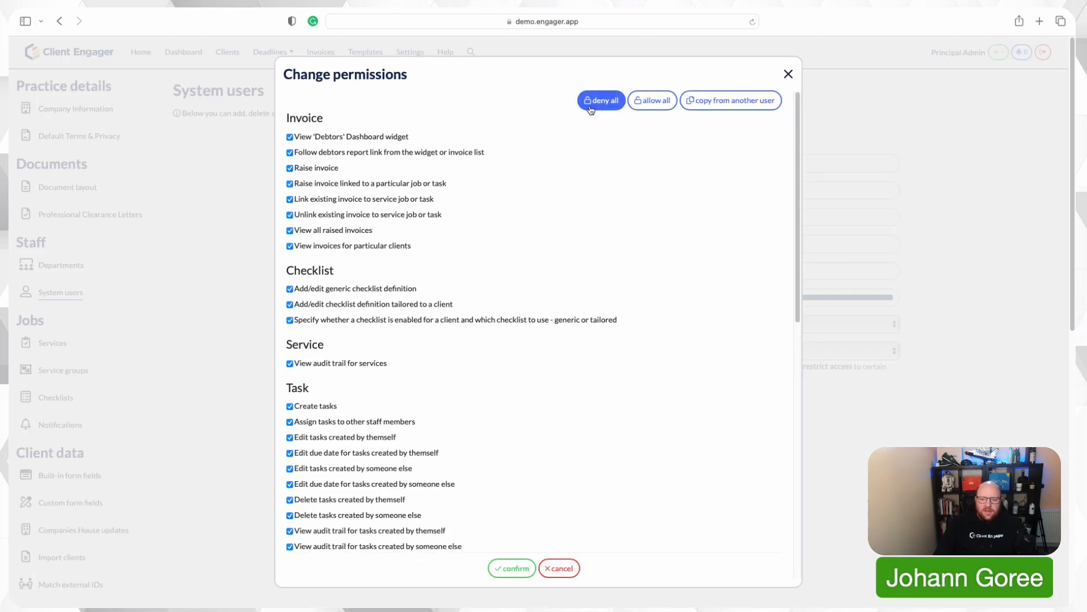
click(600, 101)
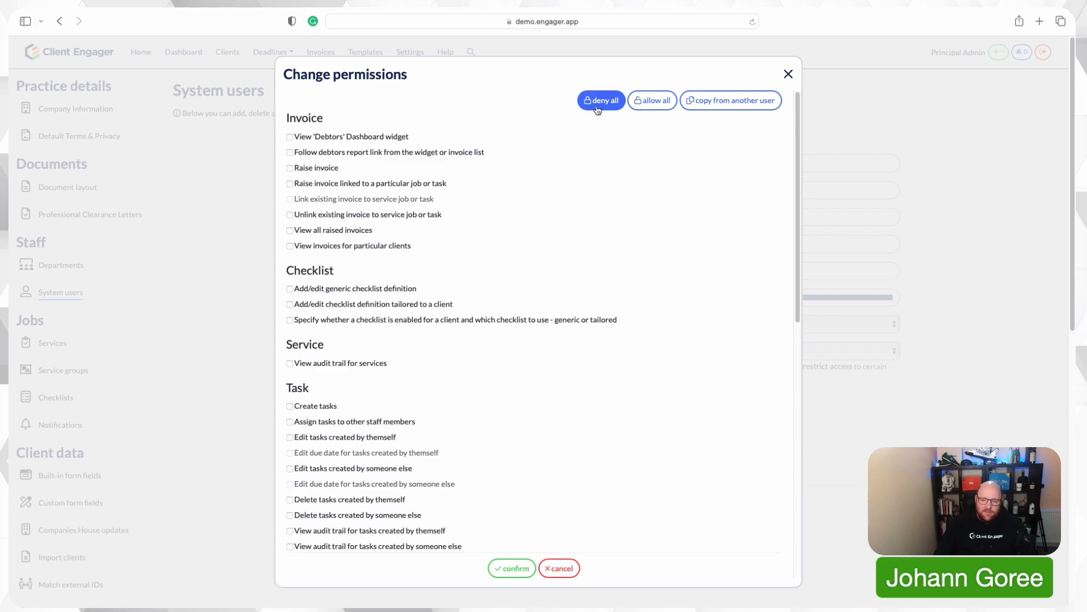
click(653, 100)
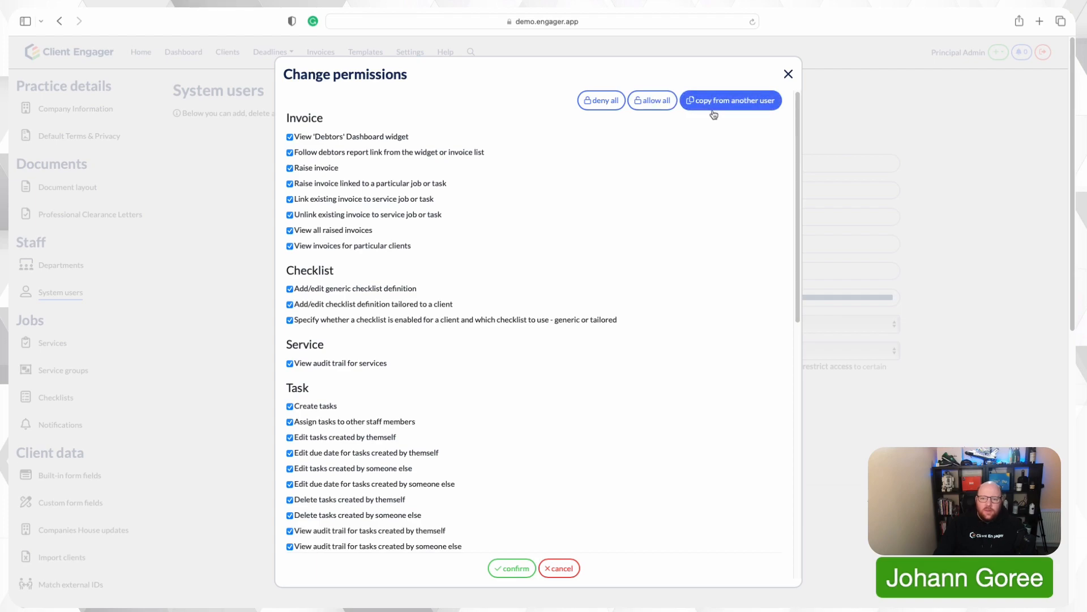
click(731, 100)
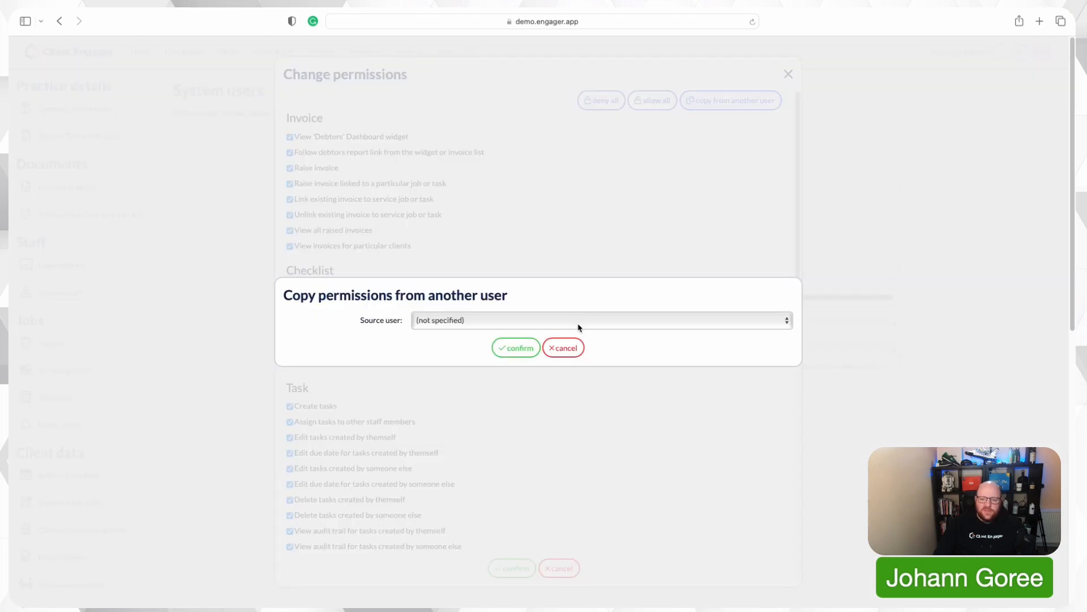
click(600, 319)
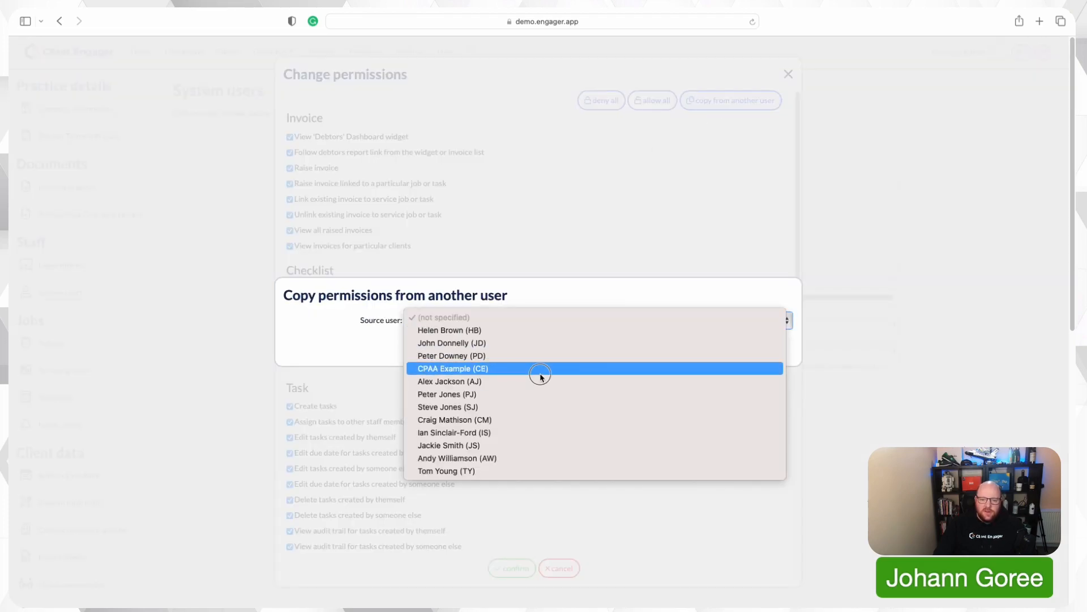
click(452, 368)
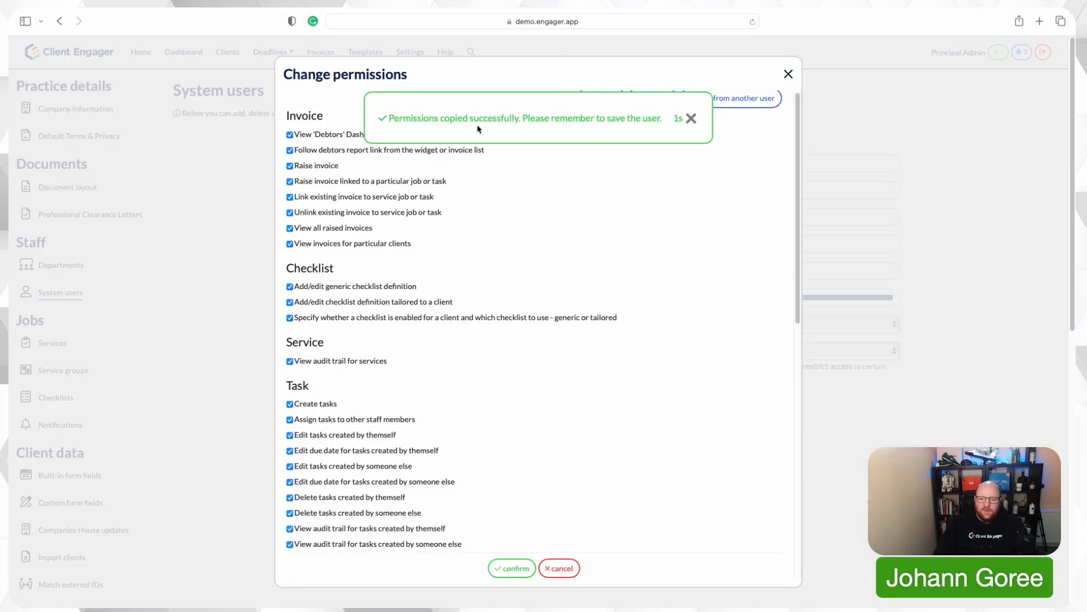
scroll(down, 3)
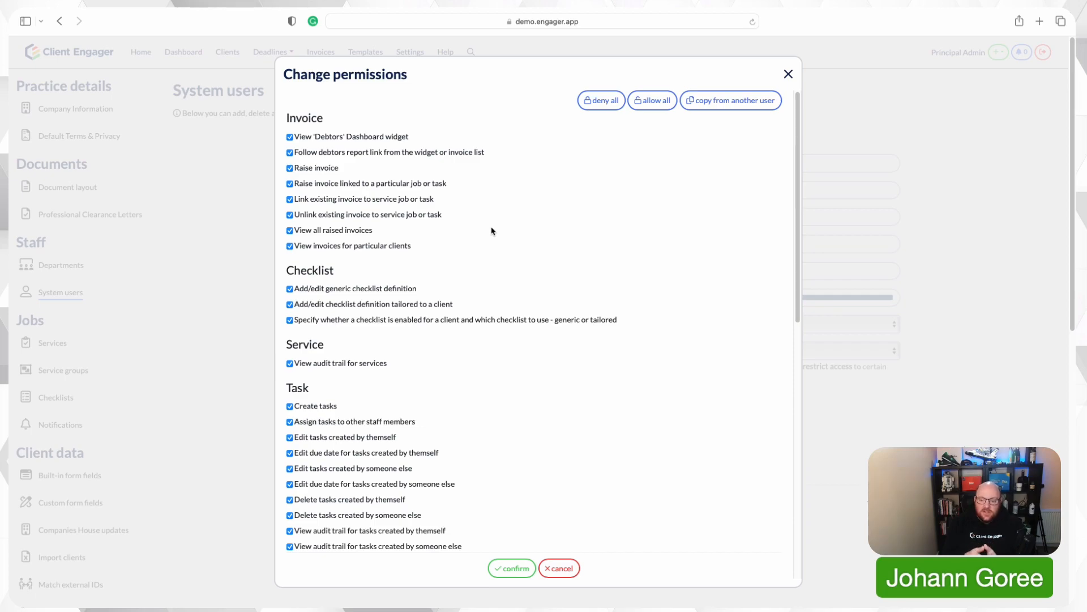
mouse_move(493, 231)
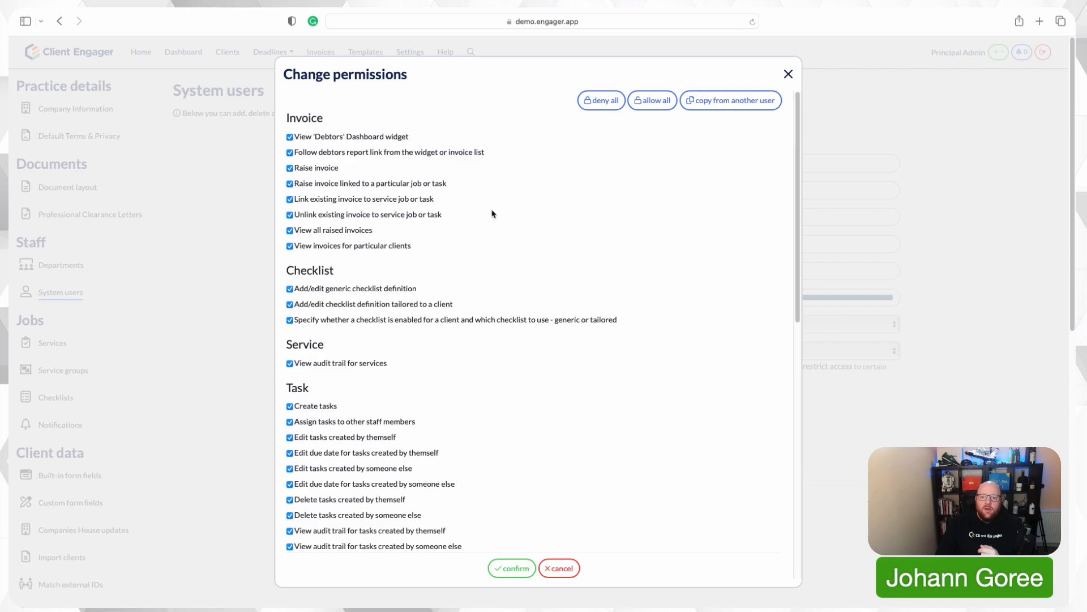
- Copy permissions from a different staff member, then clear all permissions to tick them individually
click(730, 99)
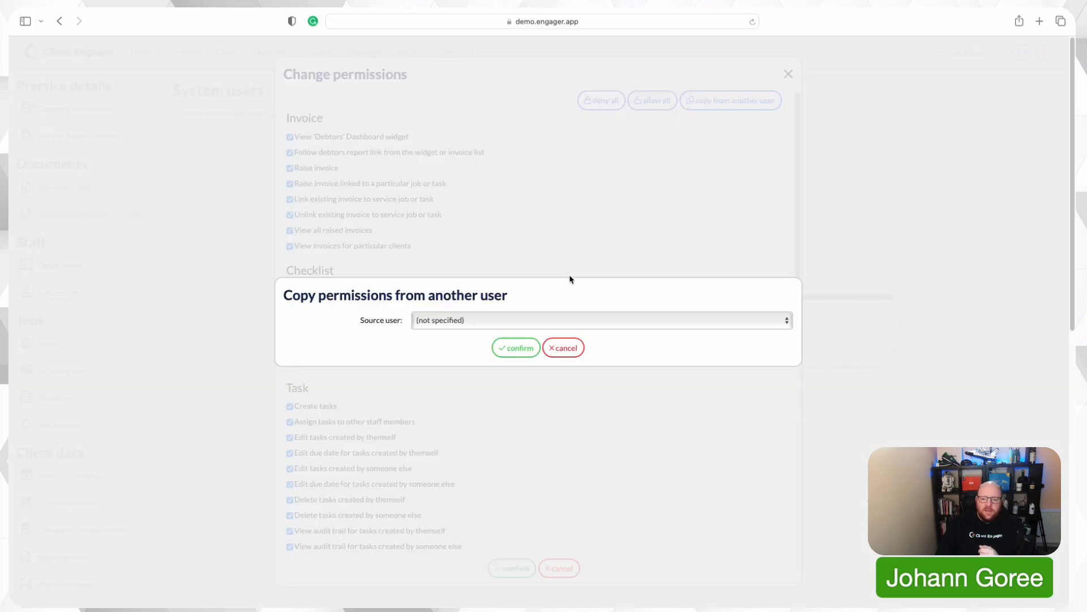
click(600, 320)
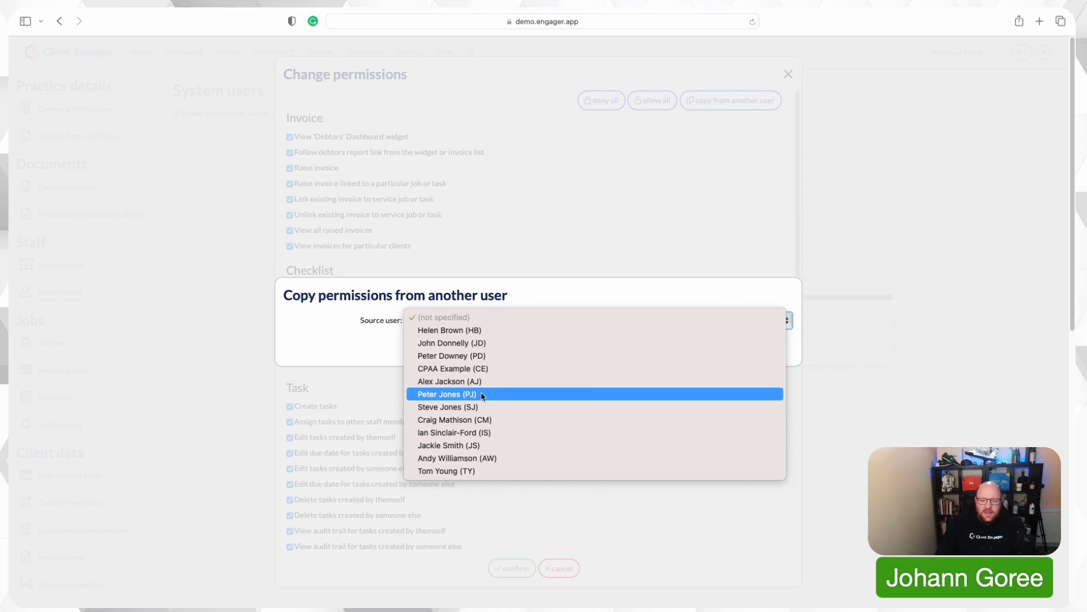
click(446, 395)
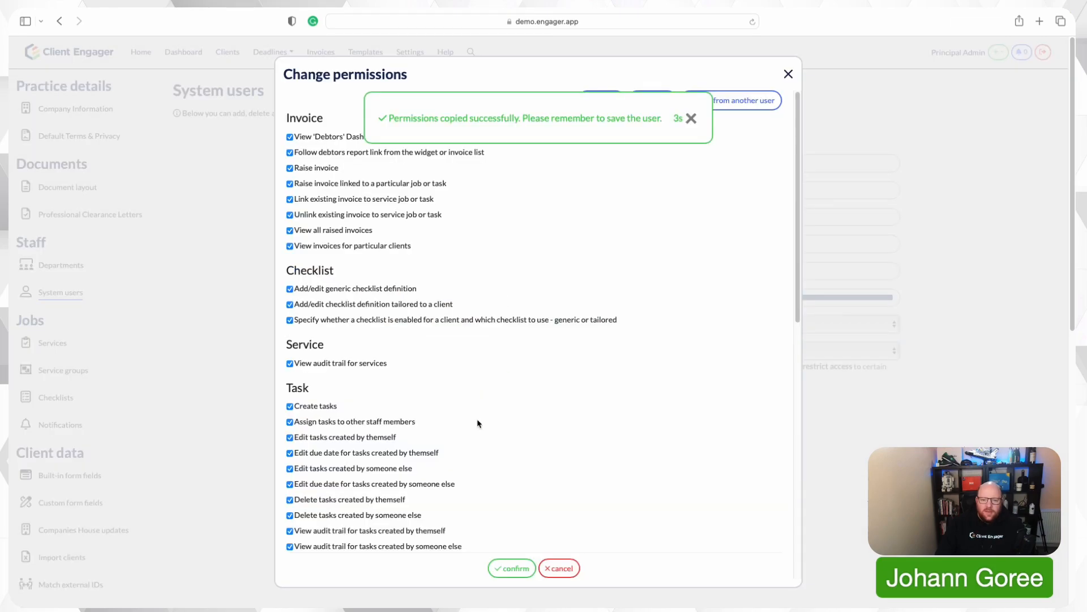
scroll(down, 3)
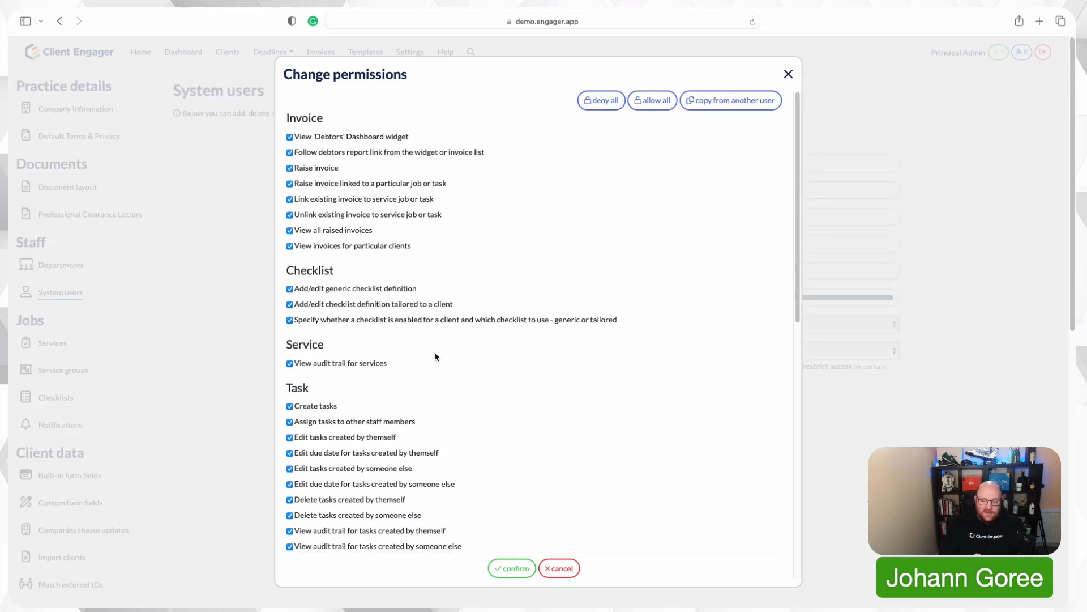
click(600, 101)
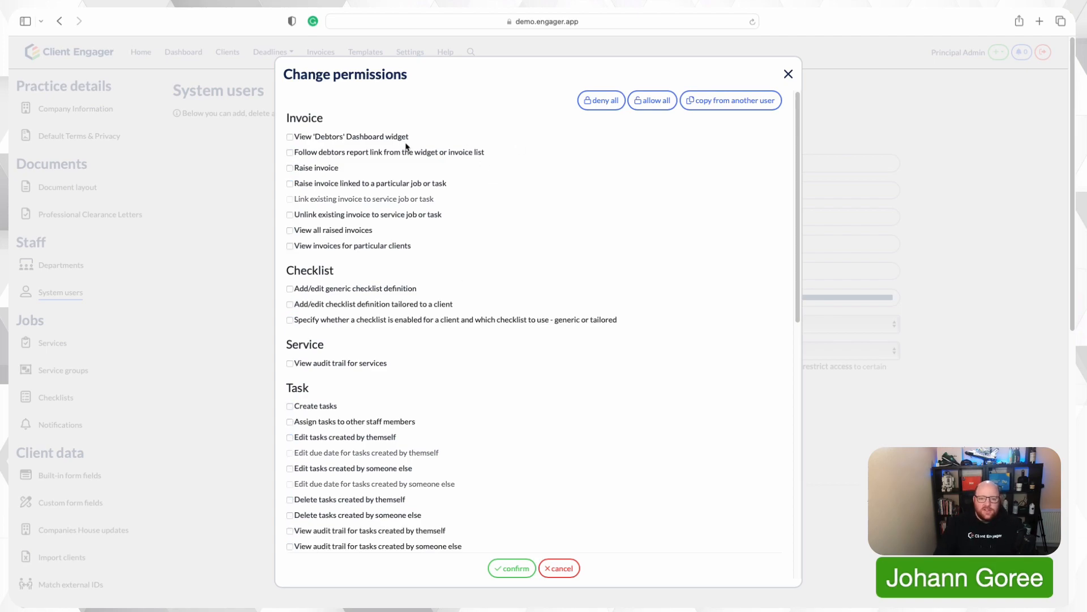
mouse_move(401, 143)
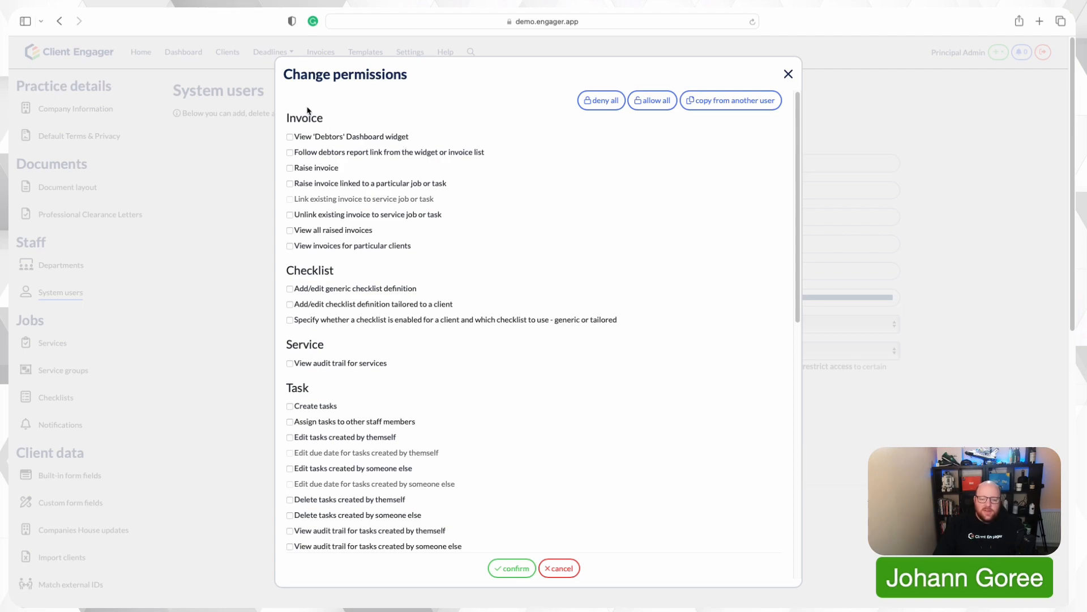
mouse_move(336, 144)
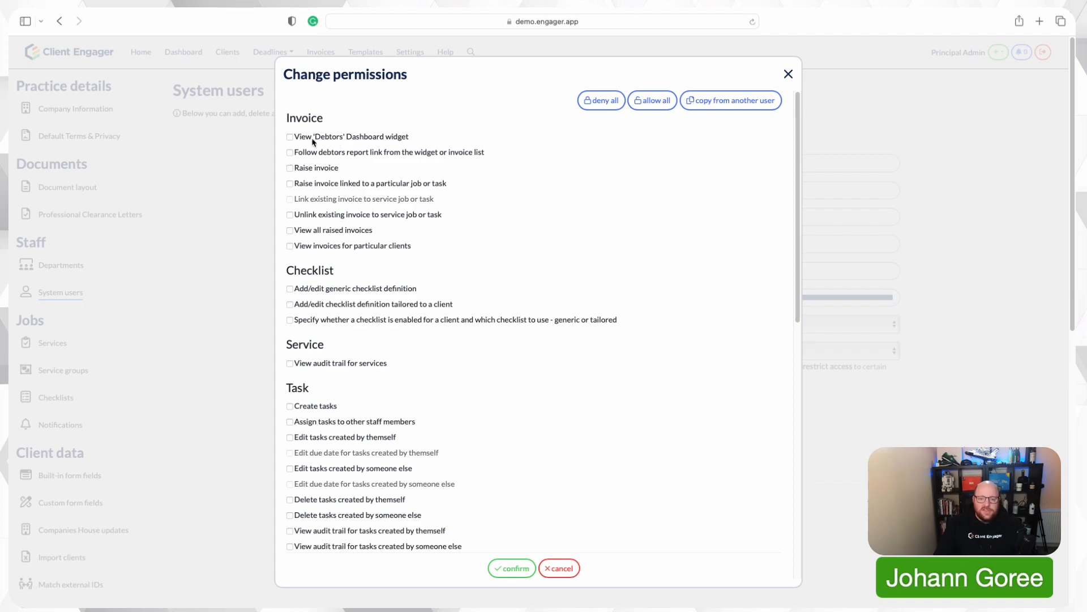
mouse_move(320, 140)
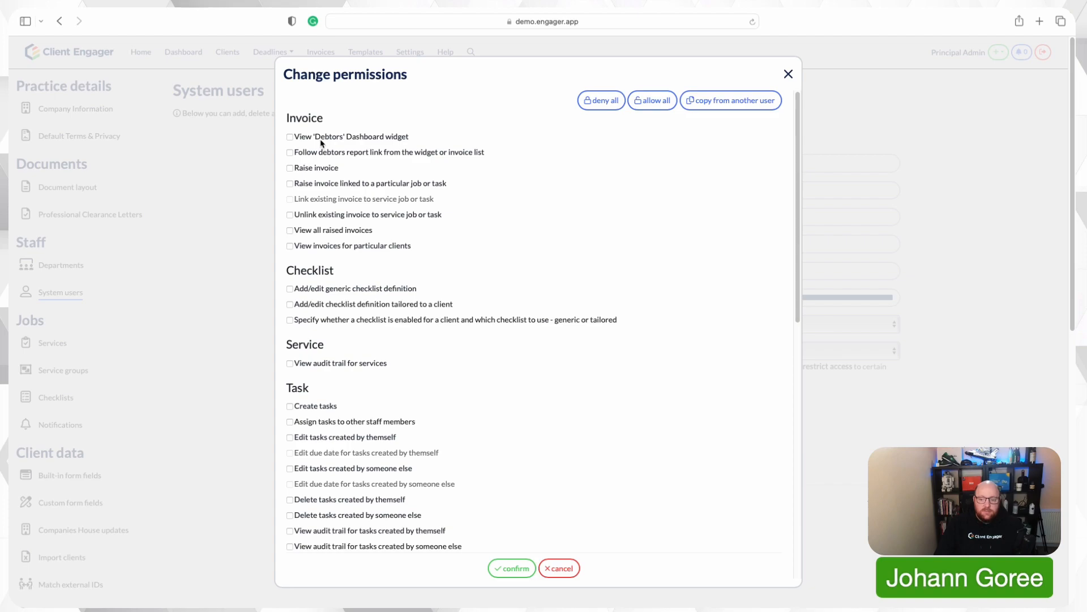
mouse_move(341, 144)
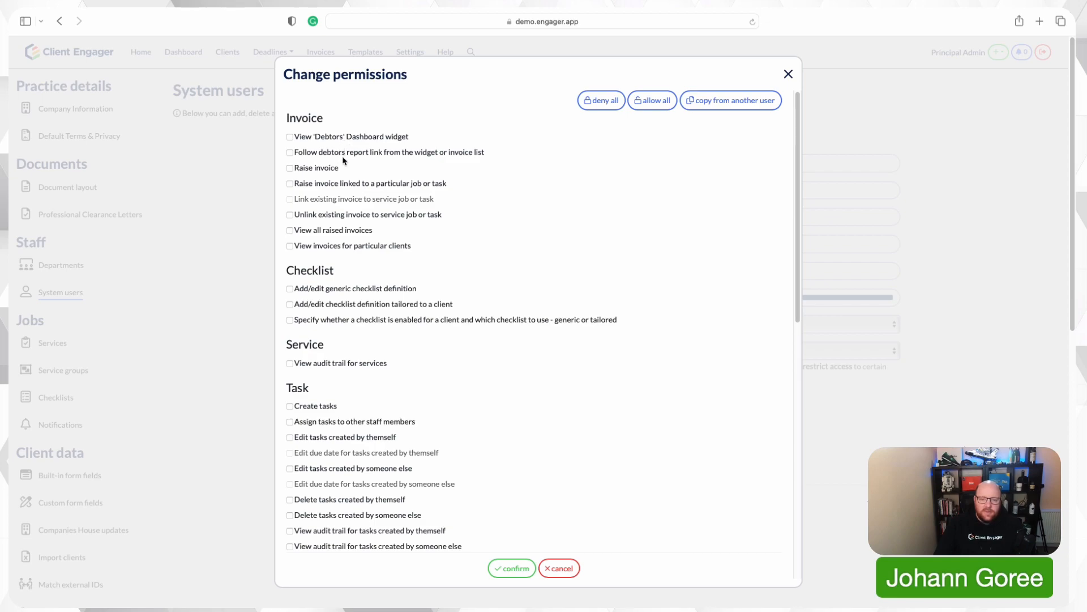
mouse_move(373, 164)
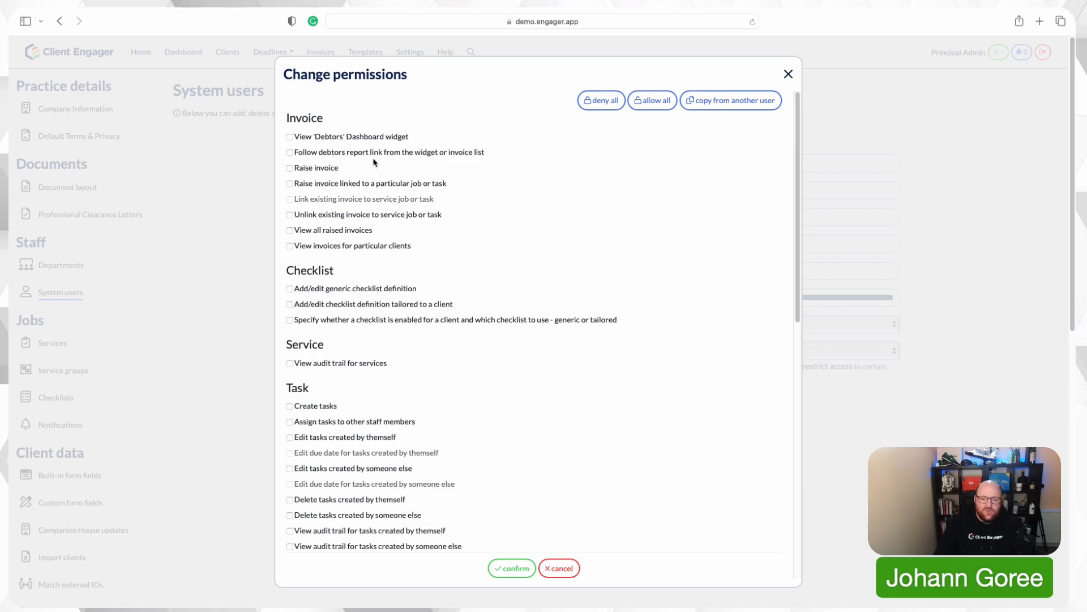
mouse_move(323, 180)
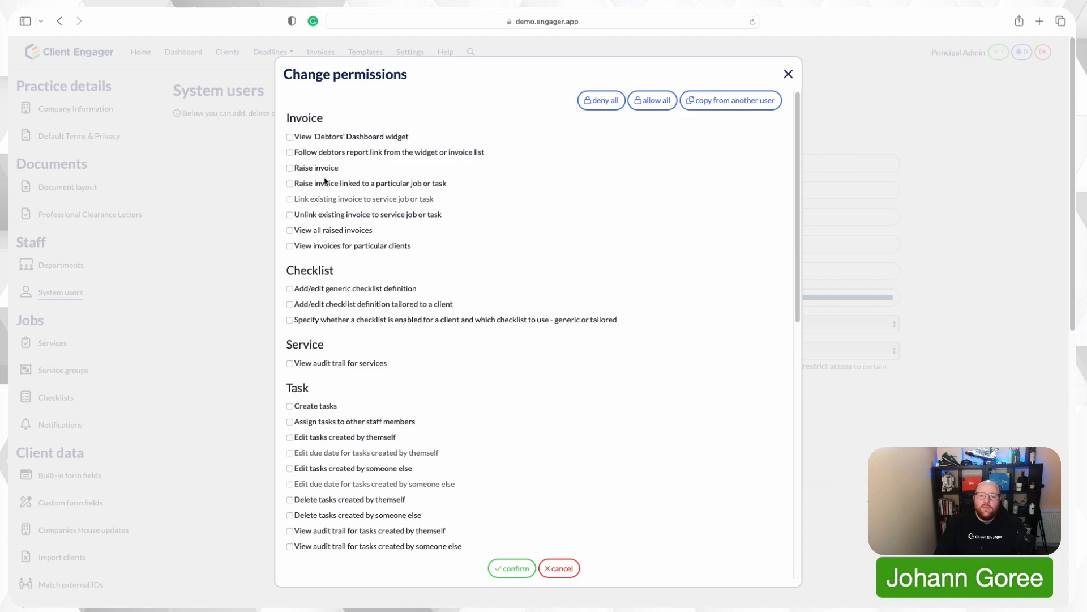
mouse_move(363, 184)
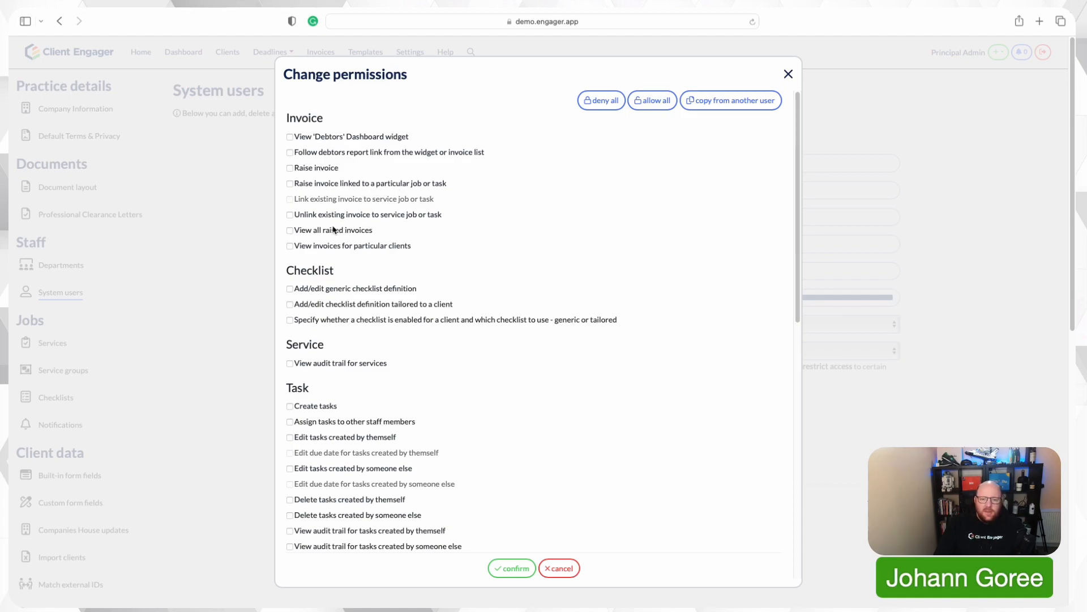
- Grant 'Add/edit checklist definition tailored to a client' under Checklist
scroll(down, 3)
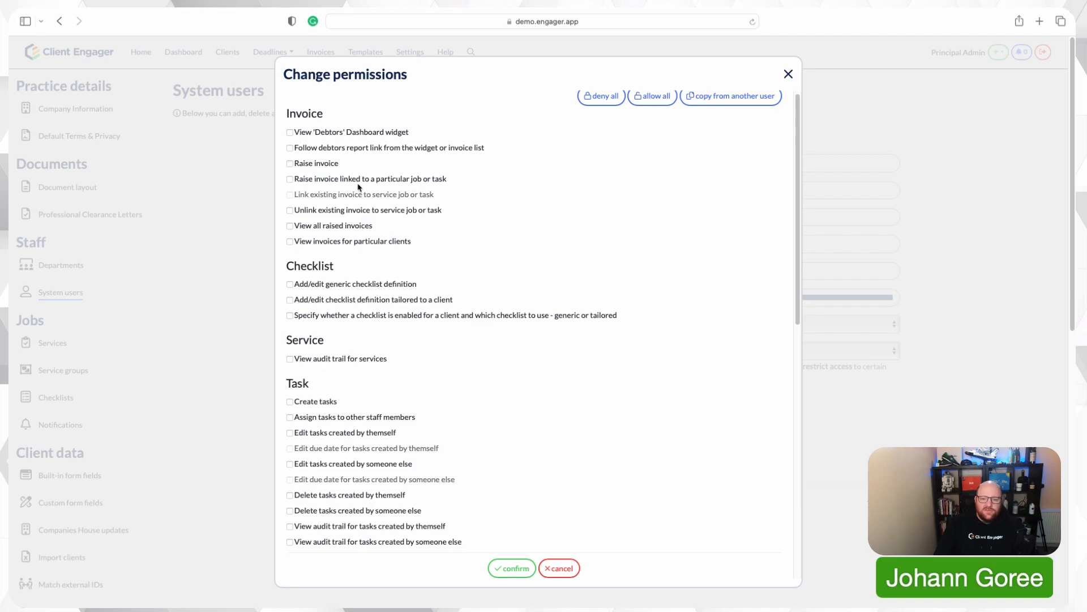
mouse_move(387, 213)
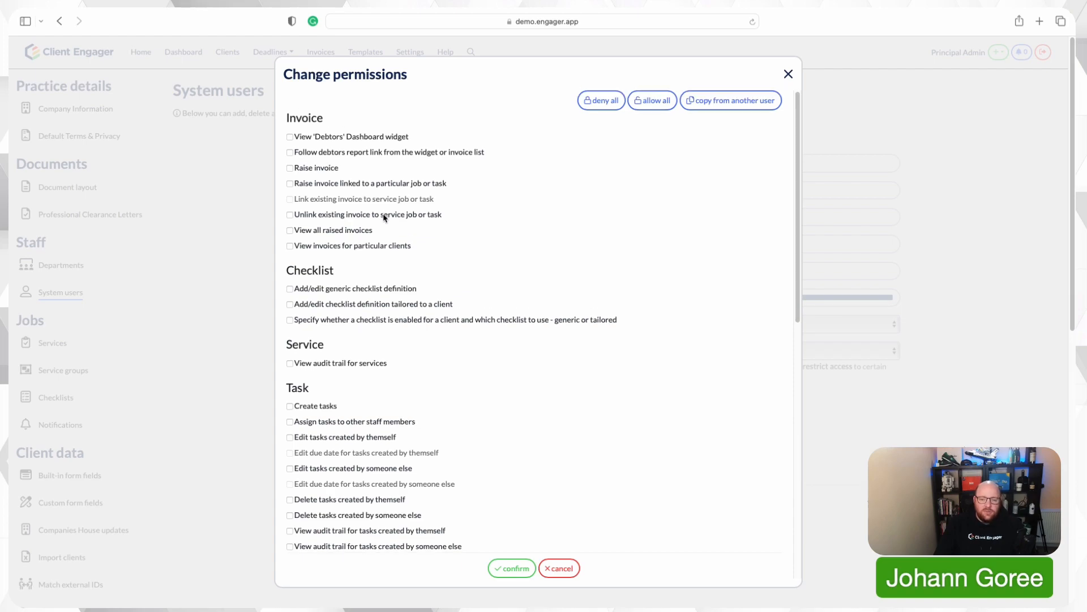
scroll(down, 3)
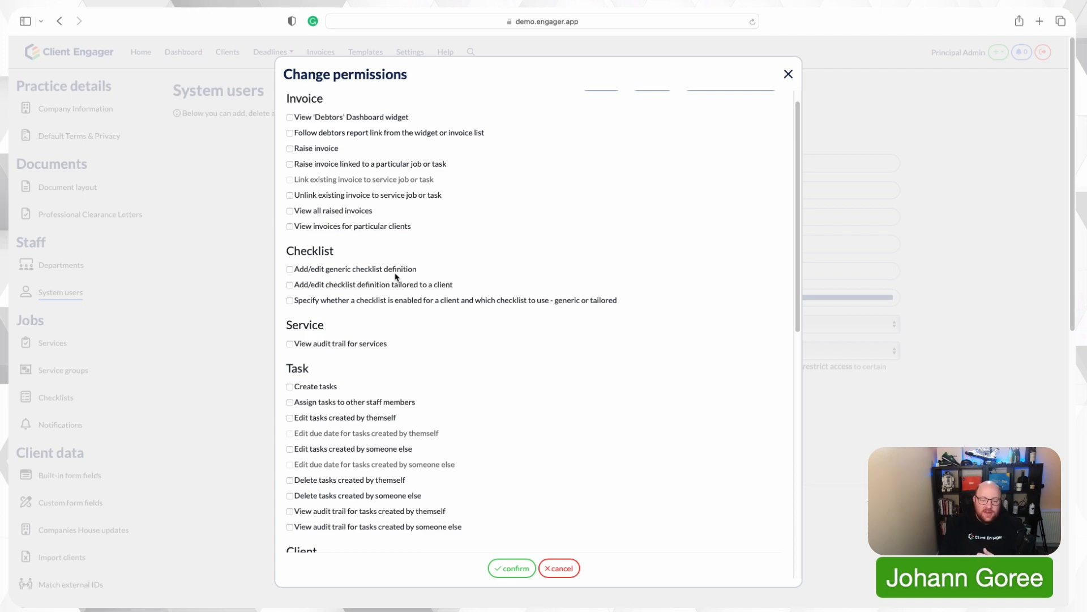
mouse_move(390, 277)
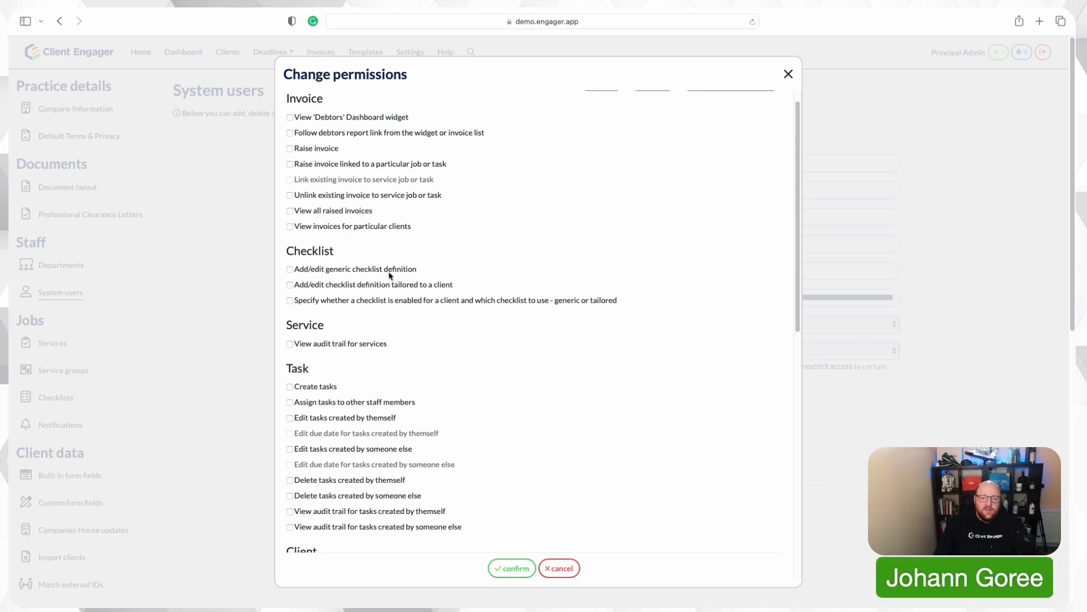
mouse_move(304, 275)
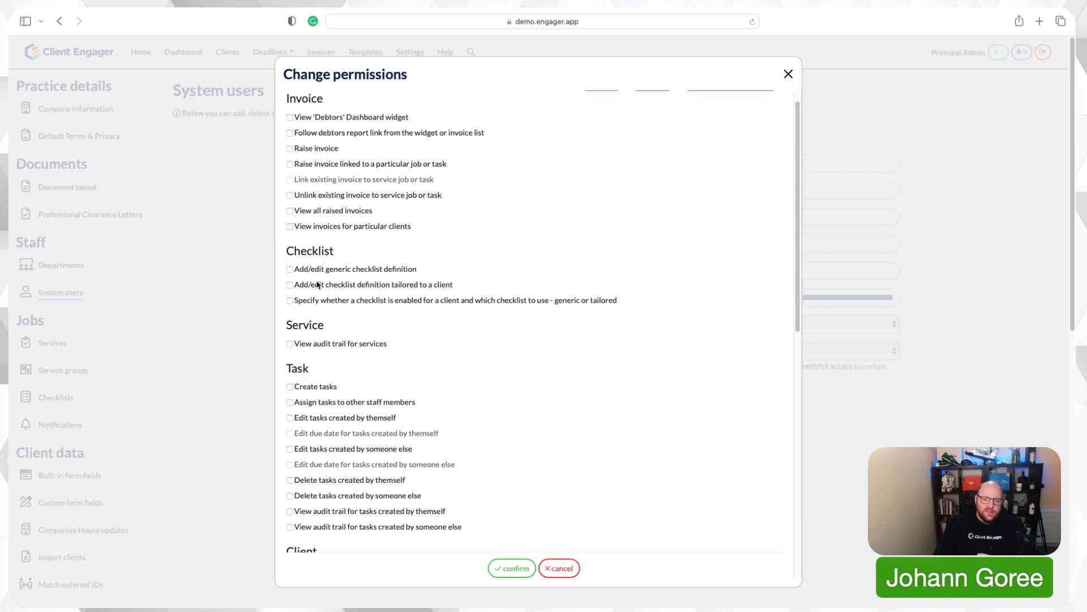
mouse_move(344, 286)
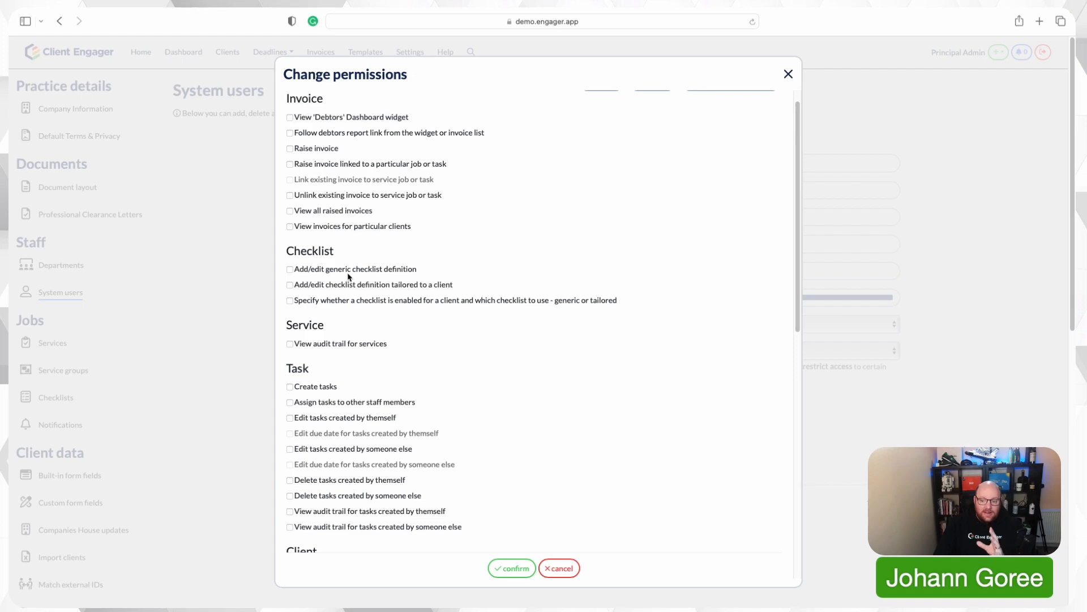
mouse_move(340, 288)
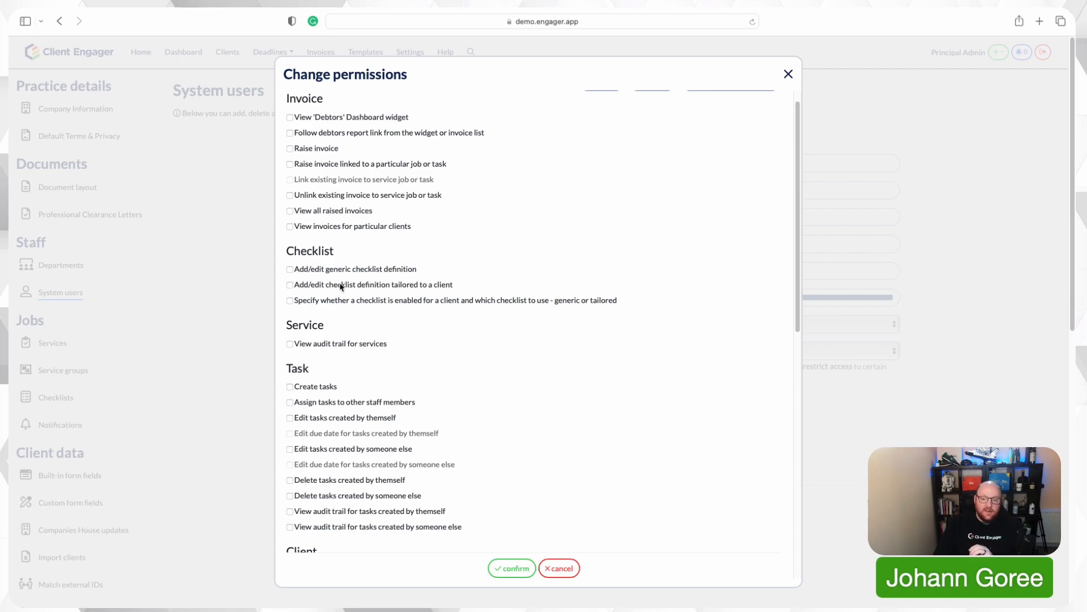
click(290, 286)
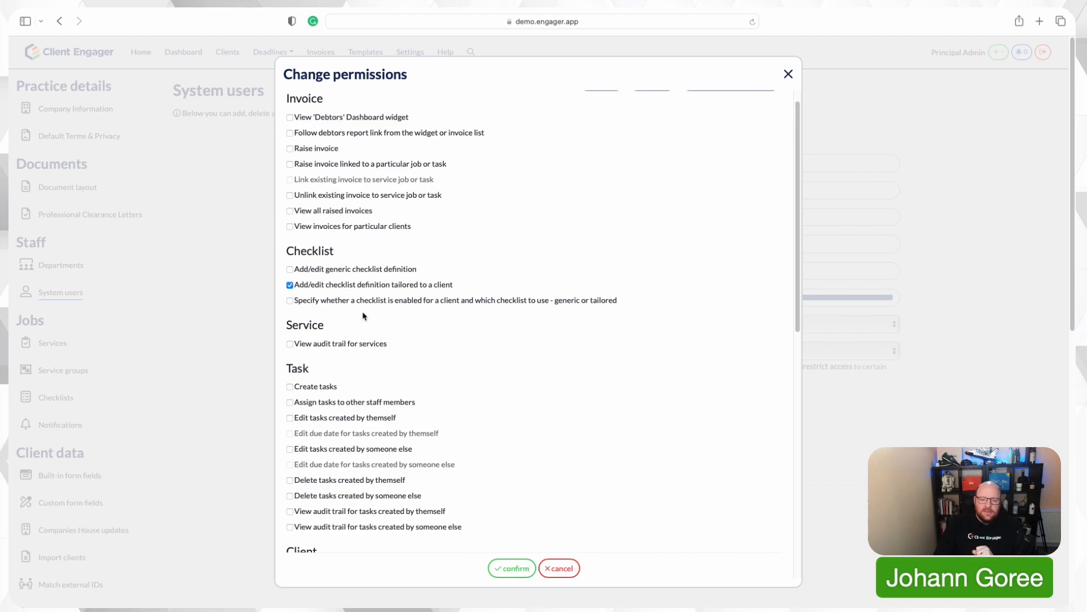
- Grant task permissions: create, assign, edit own and others' tasks, edit own due dates
scroll(down, 3)
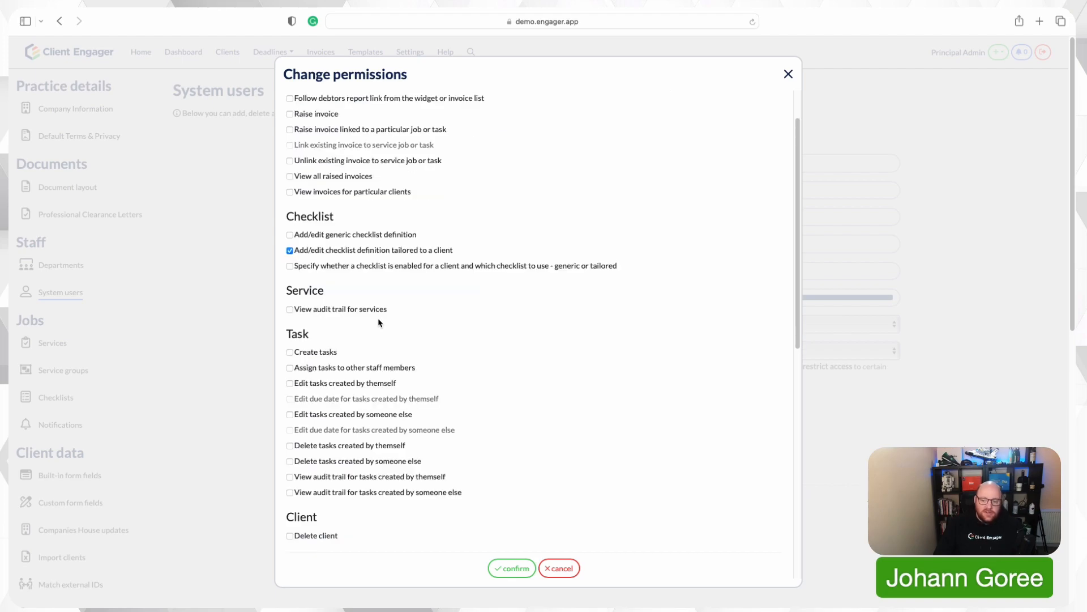
mouse_move(374, 319)
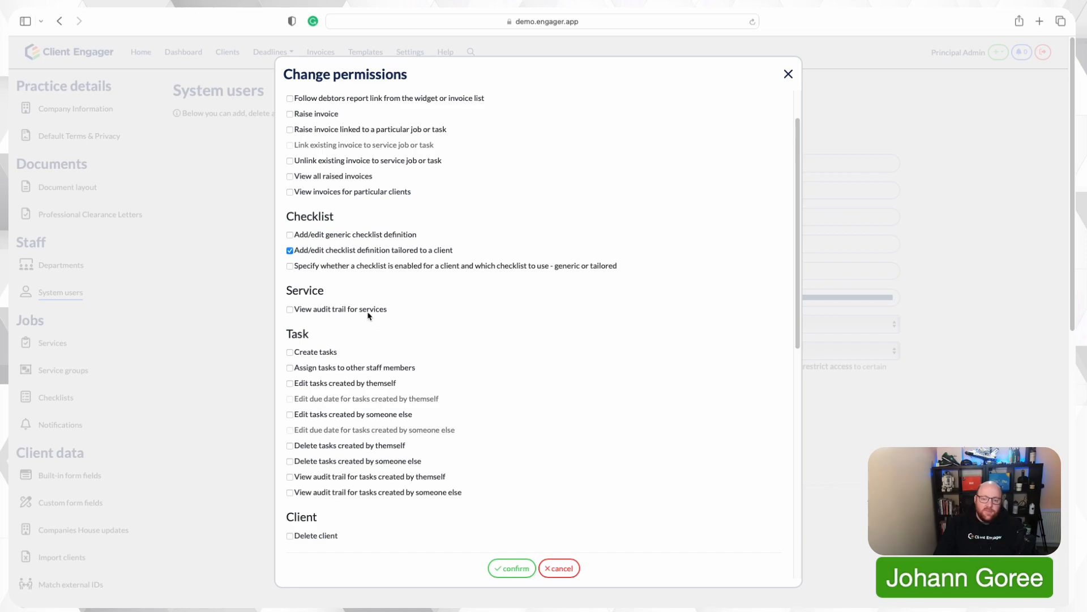
mouse_move(307, 314)
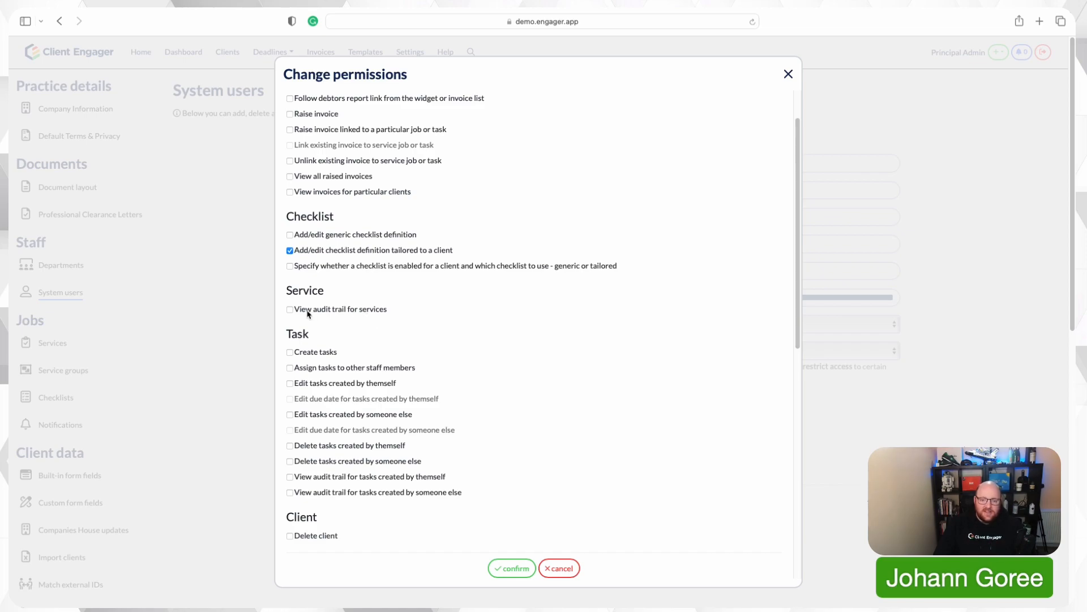
mouse_move(329, 313)
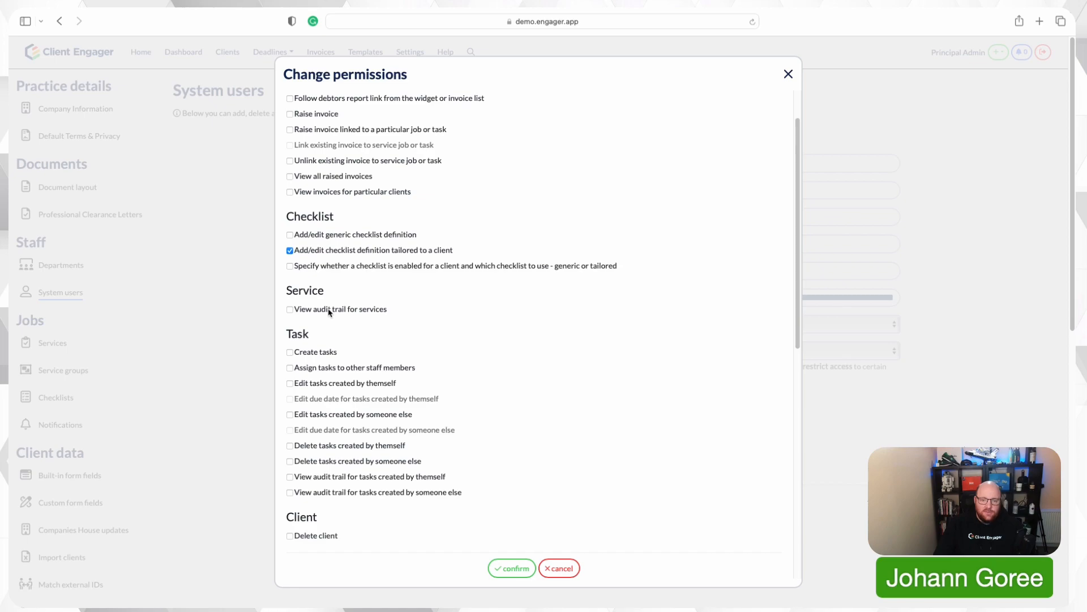
mouse_move(330, 313)
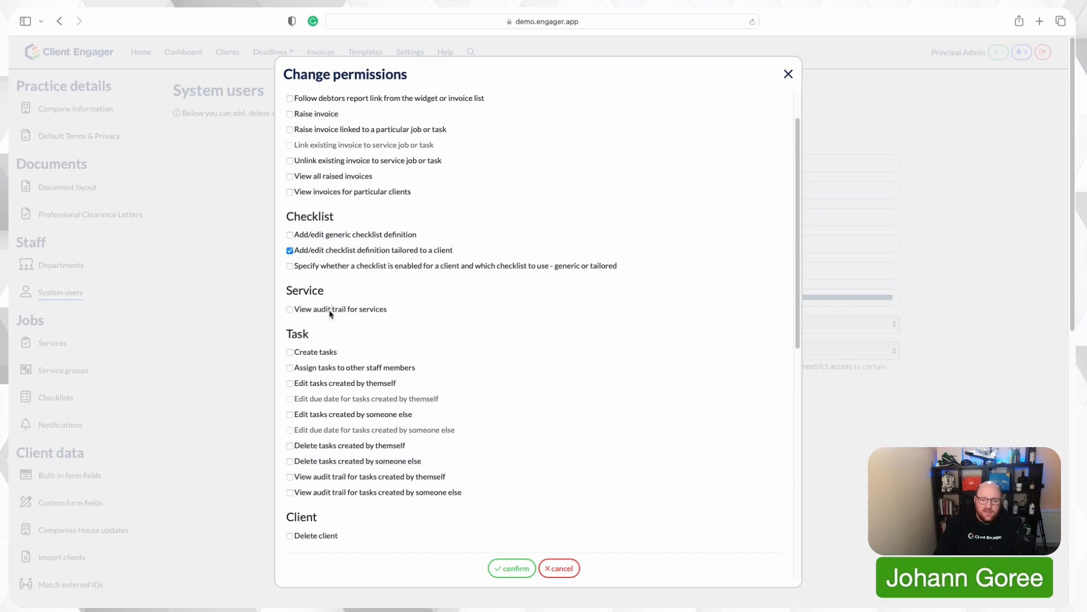
scroll(down, 3)
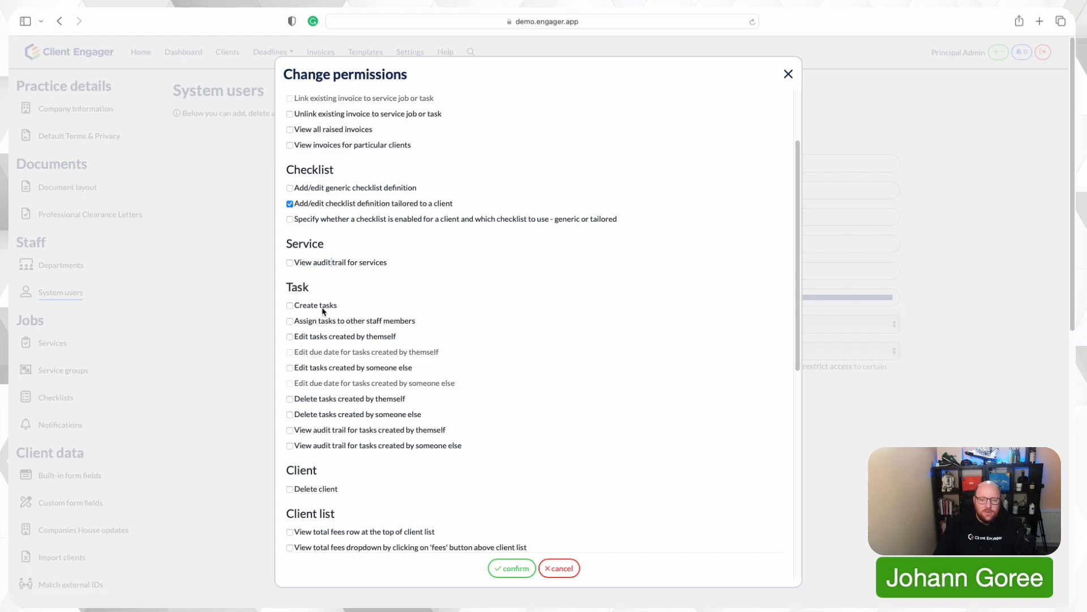
click(290, 320)
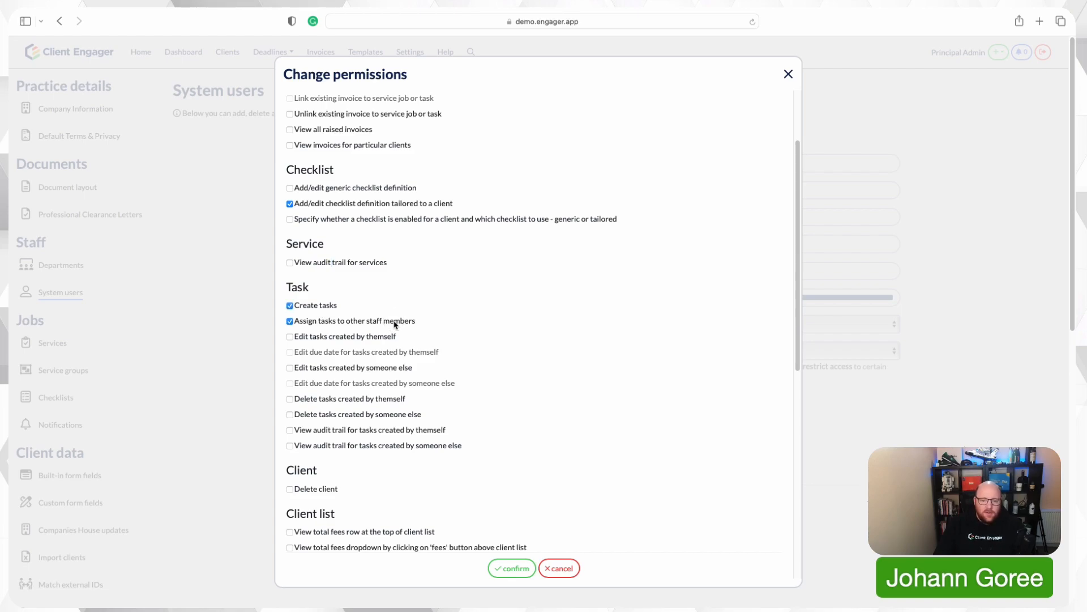
mouse_move(369, 351)
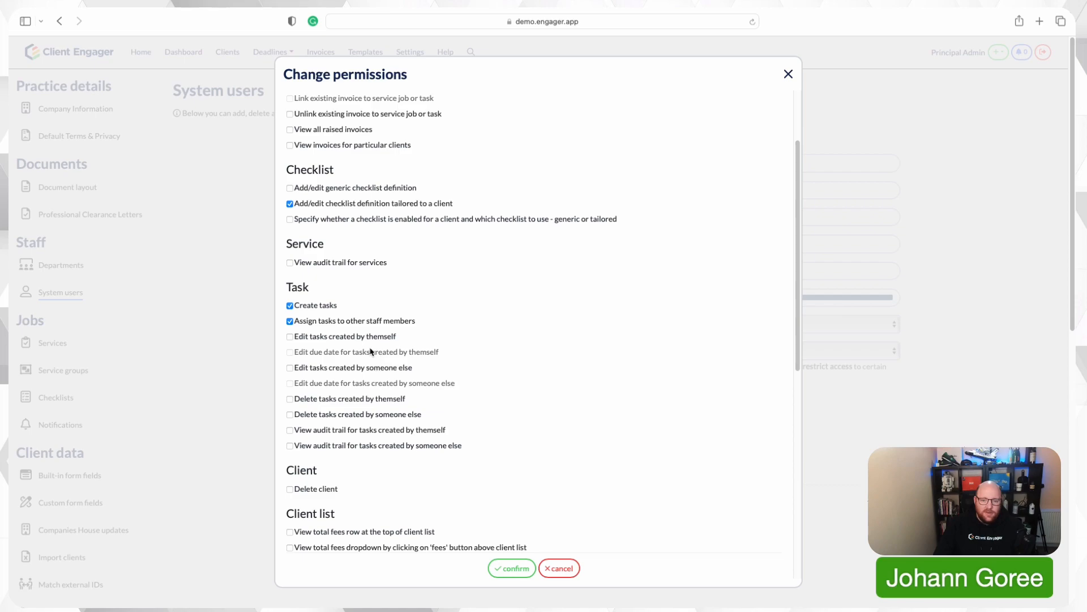
click(290, 337)
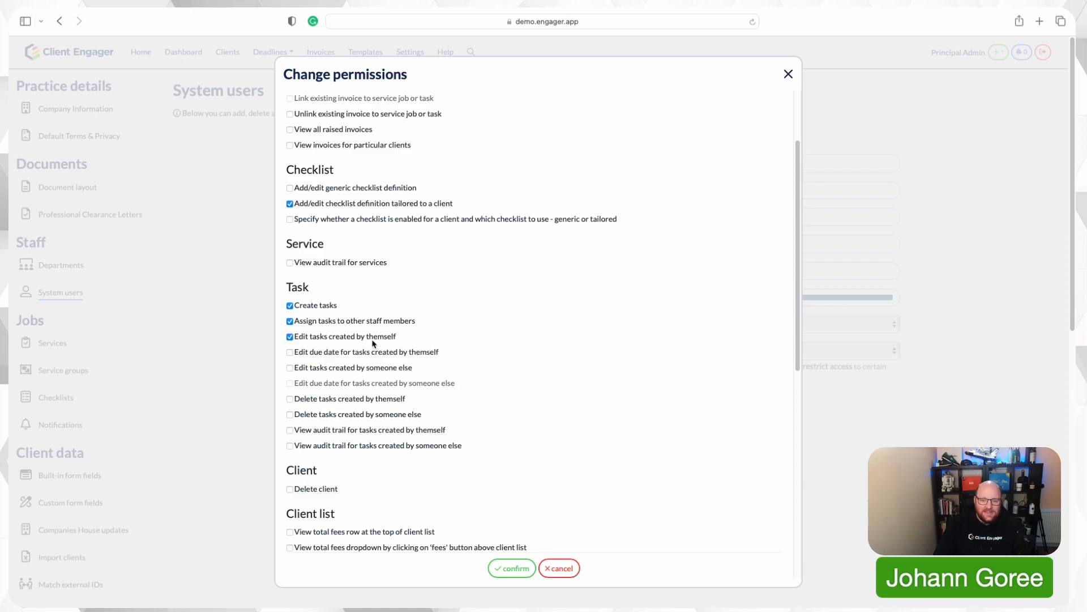
mouse_move(355, 362)
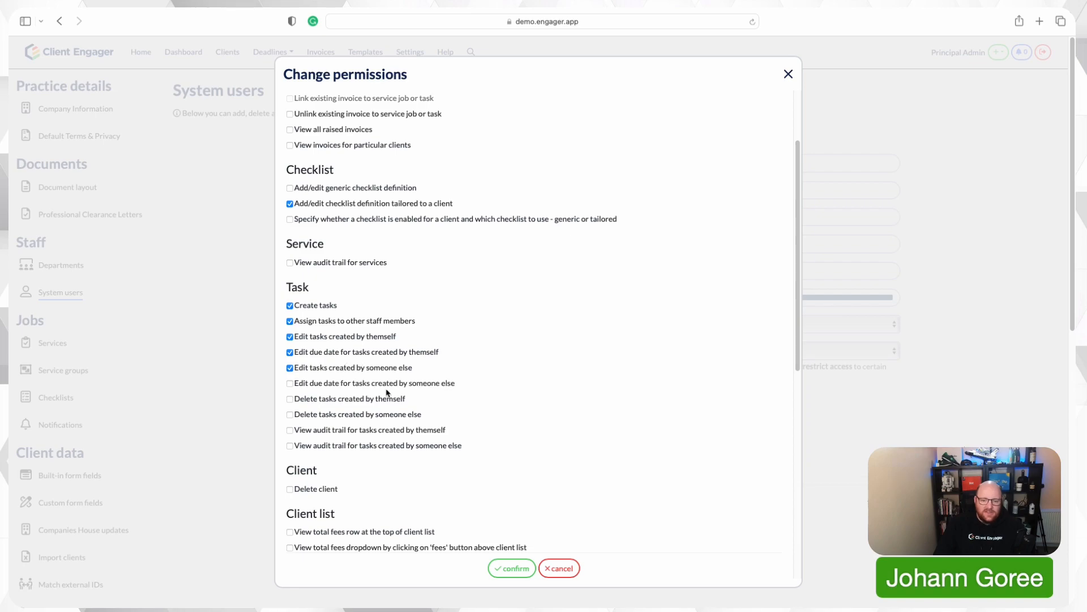
scroll(down, 3)
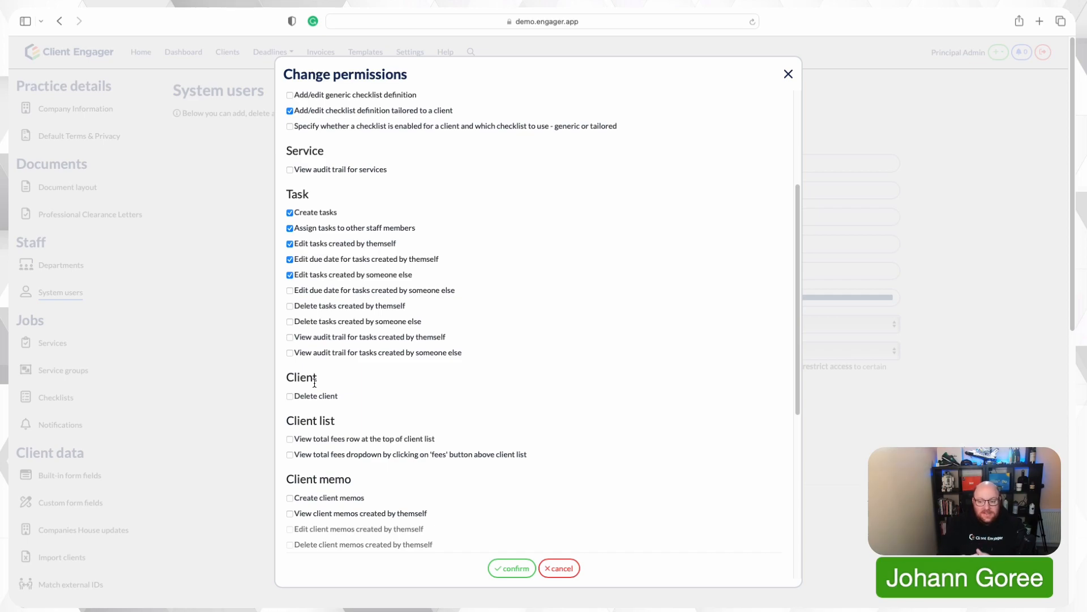
mouse_move(301, 403)
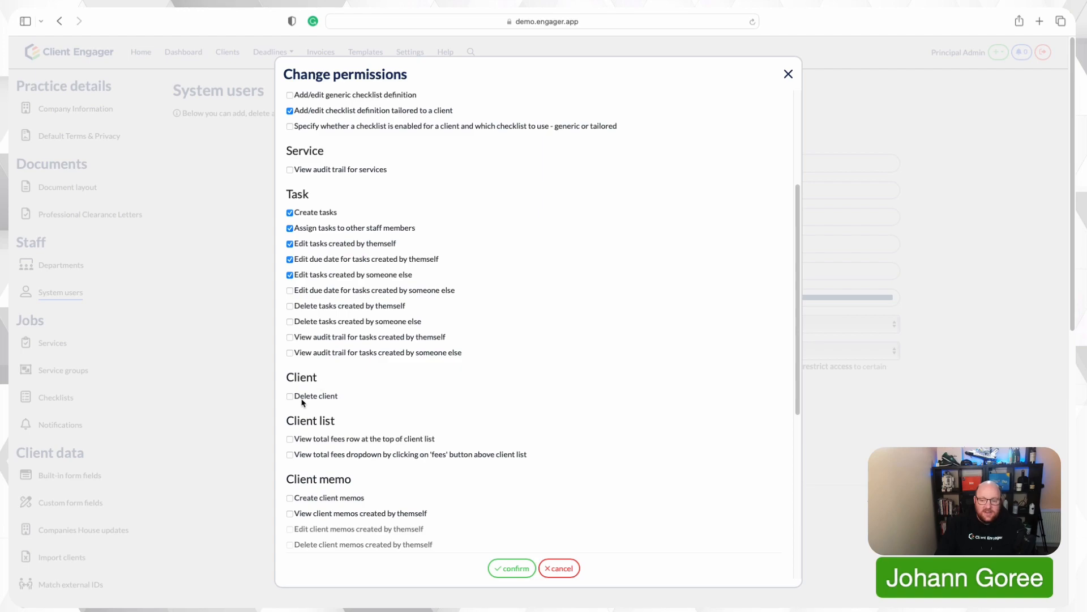
mouse_move(304, 396)
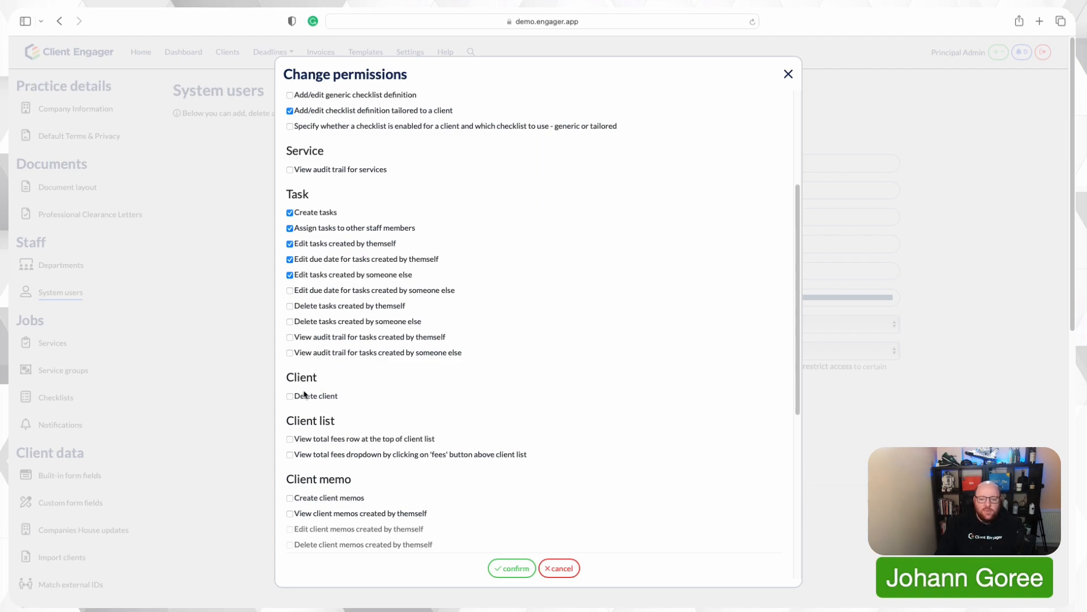
click(290, 395)
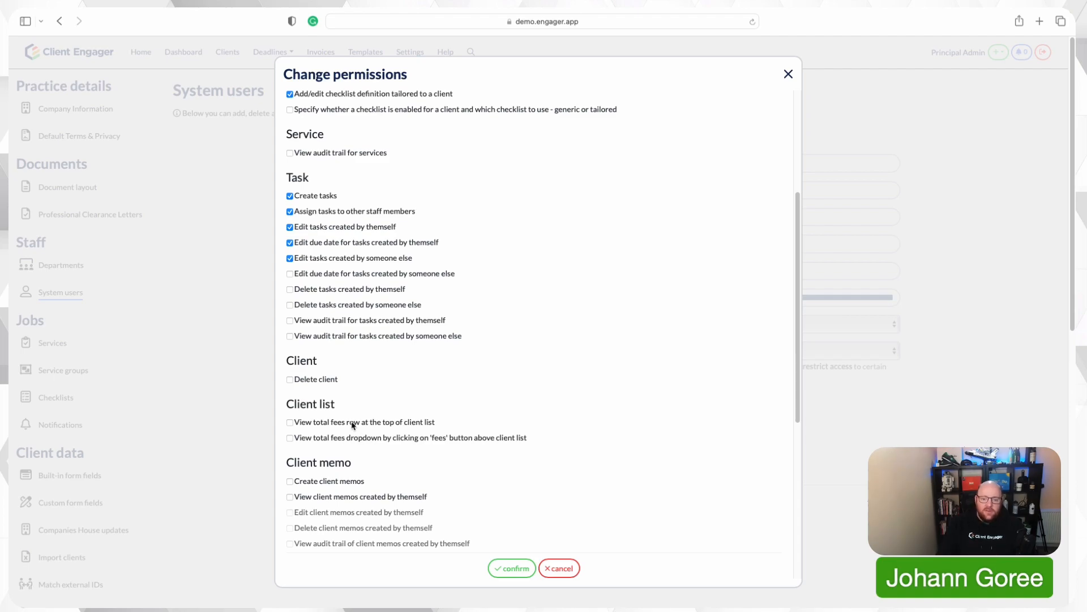
- Grant total fees row visibility and client memo create, view, edit, delete and audit for own memos
click(290, 422)
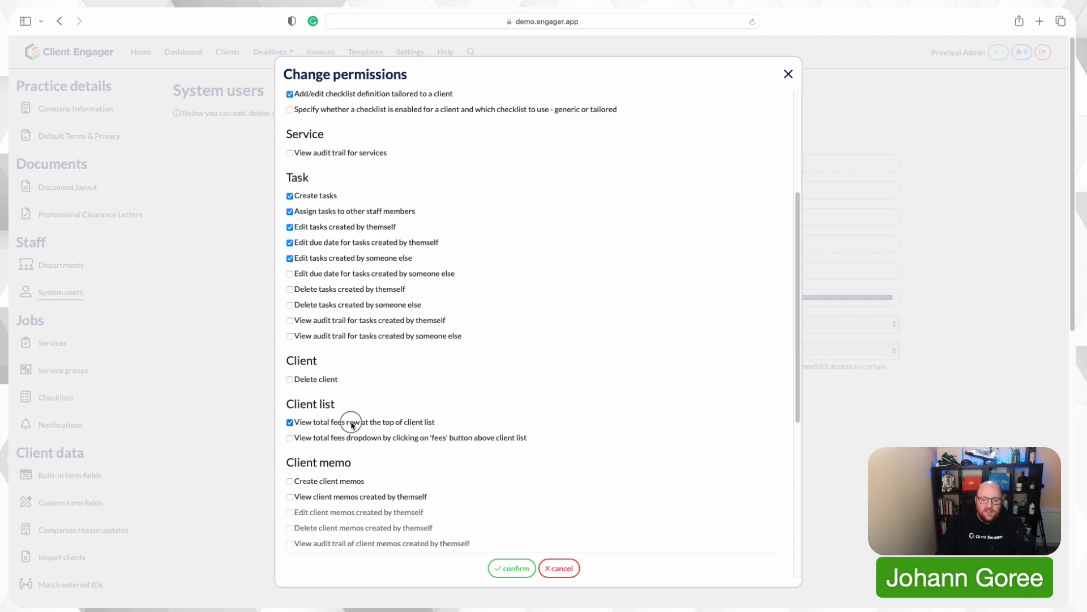
scroll(down, 3)
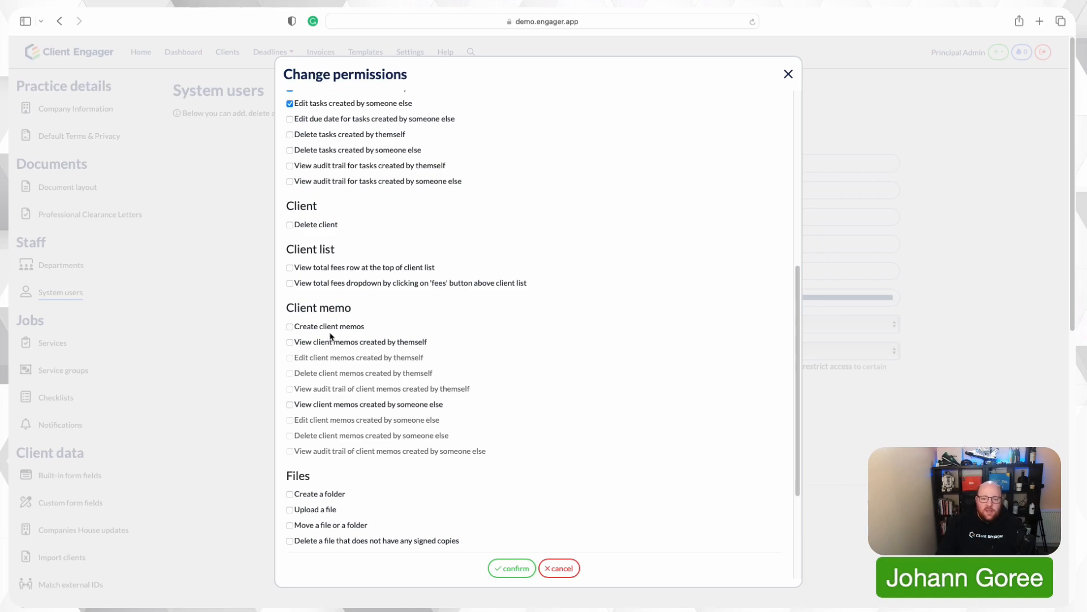
click(289, 327)
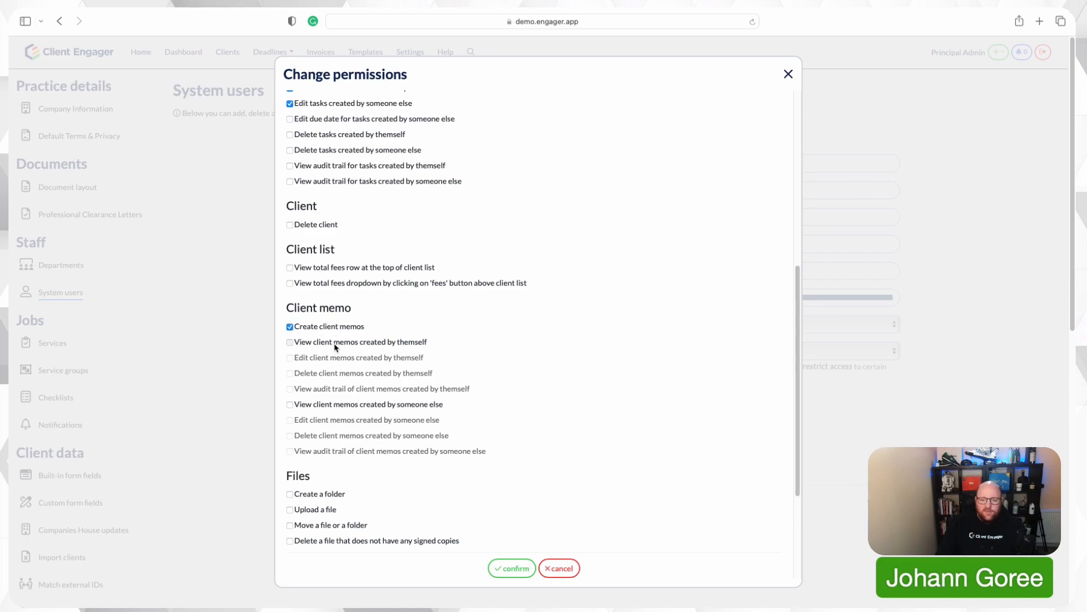
click(290, 342)
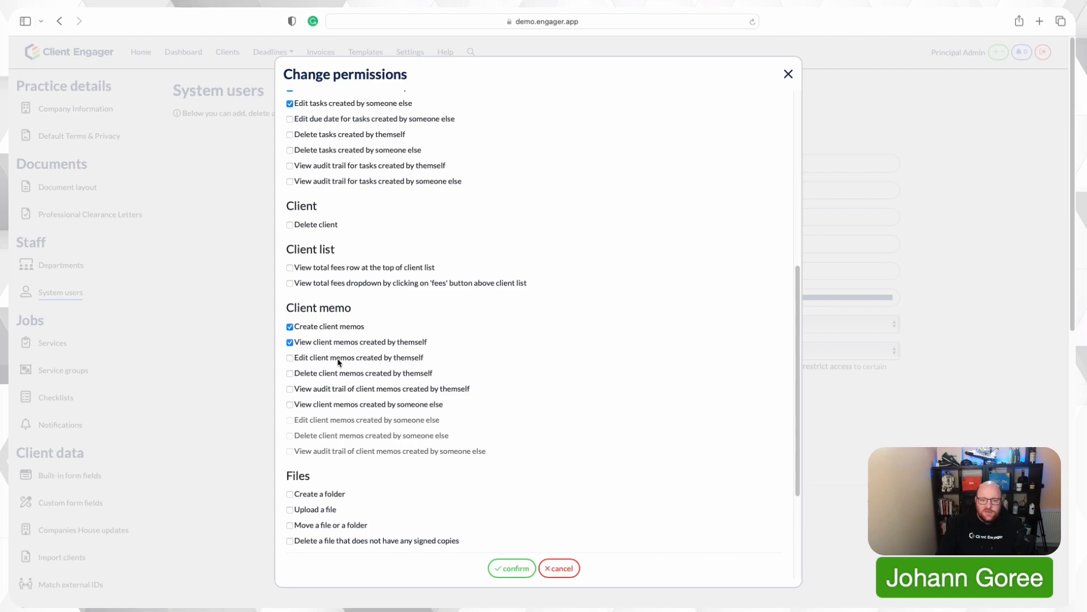
click(288, 357)
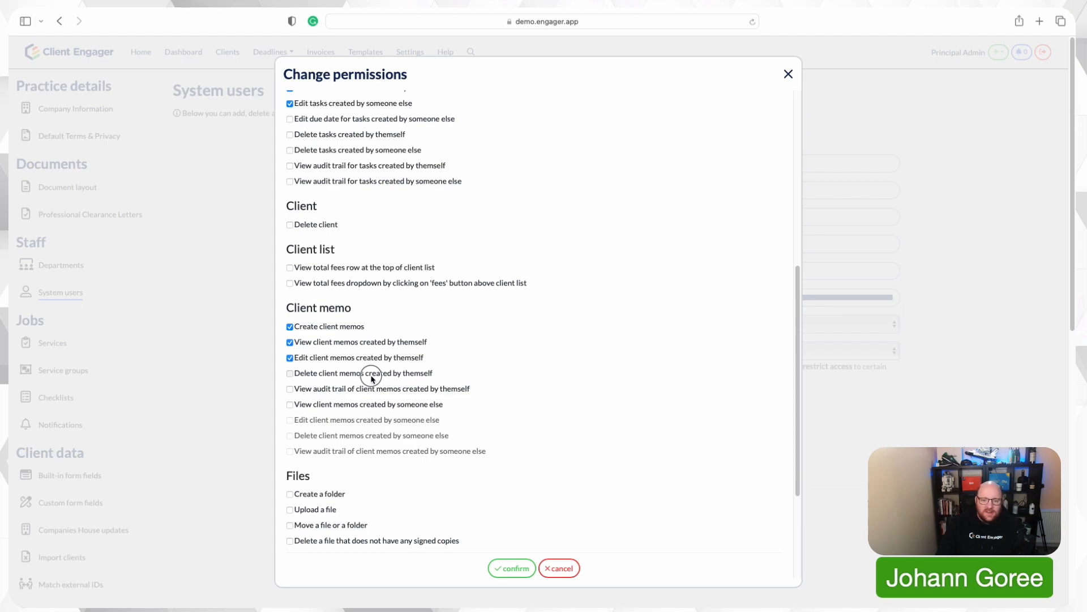
click(288, 372)
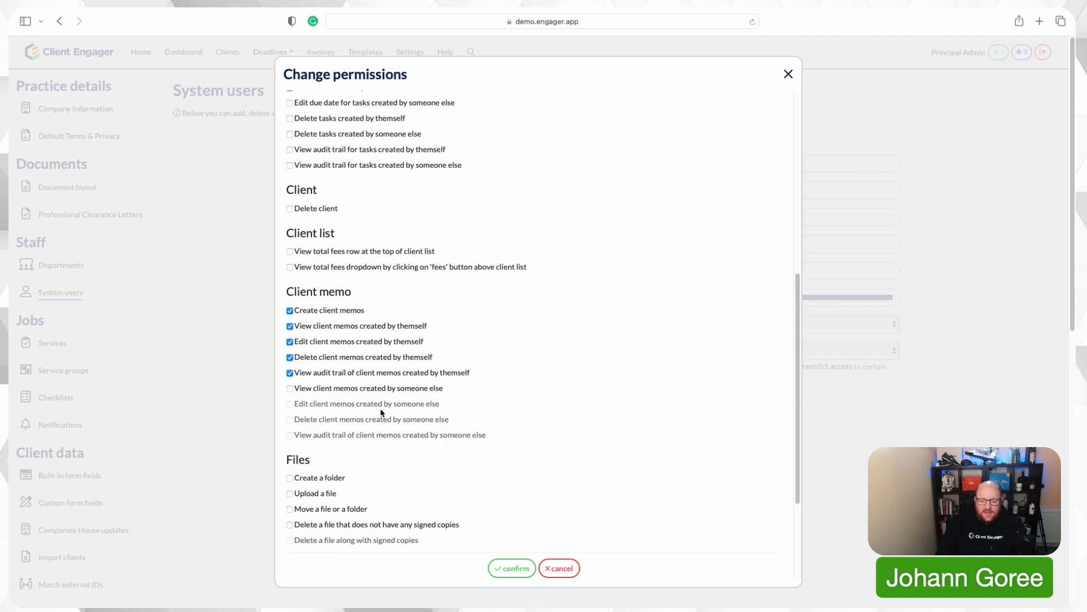
scroll(down, 3)
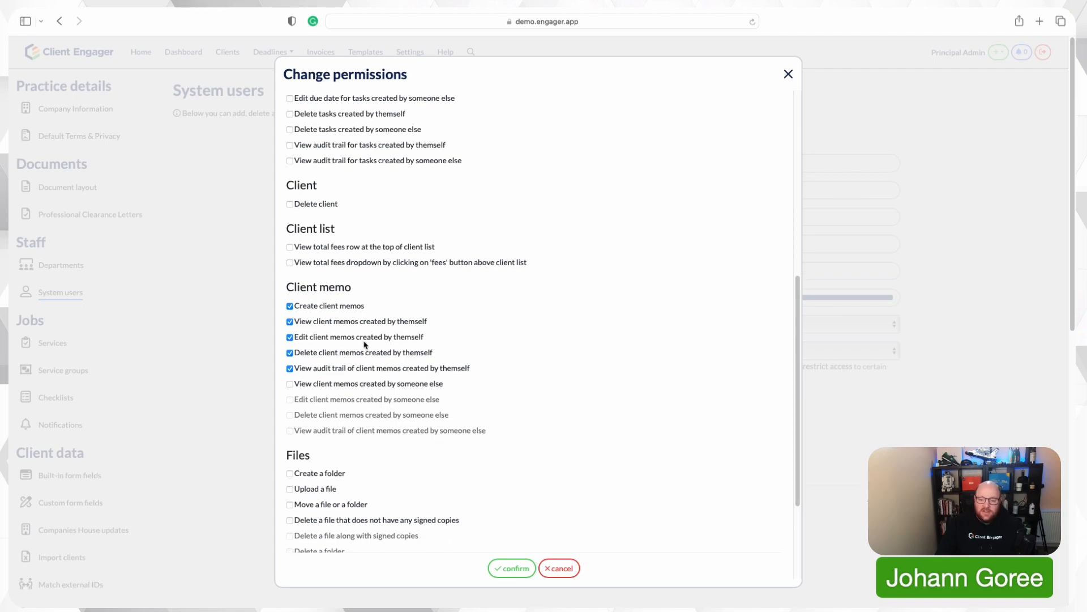
mouse_move(346, 404)
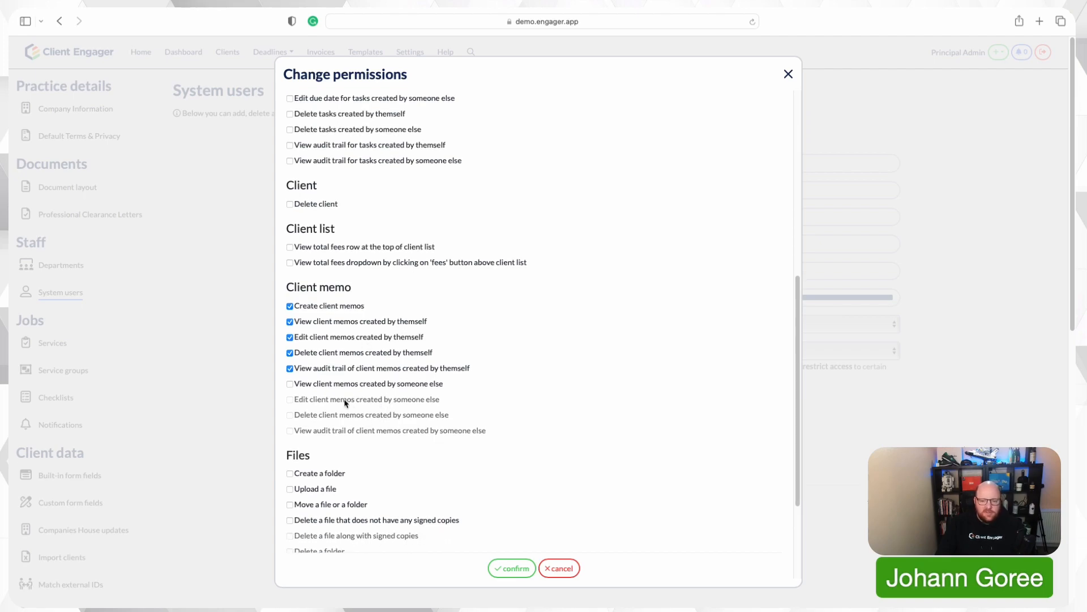
scroll(down, 3)
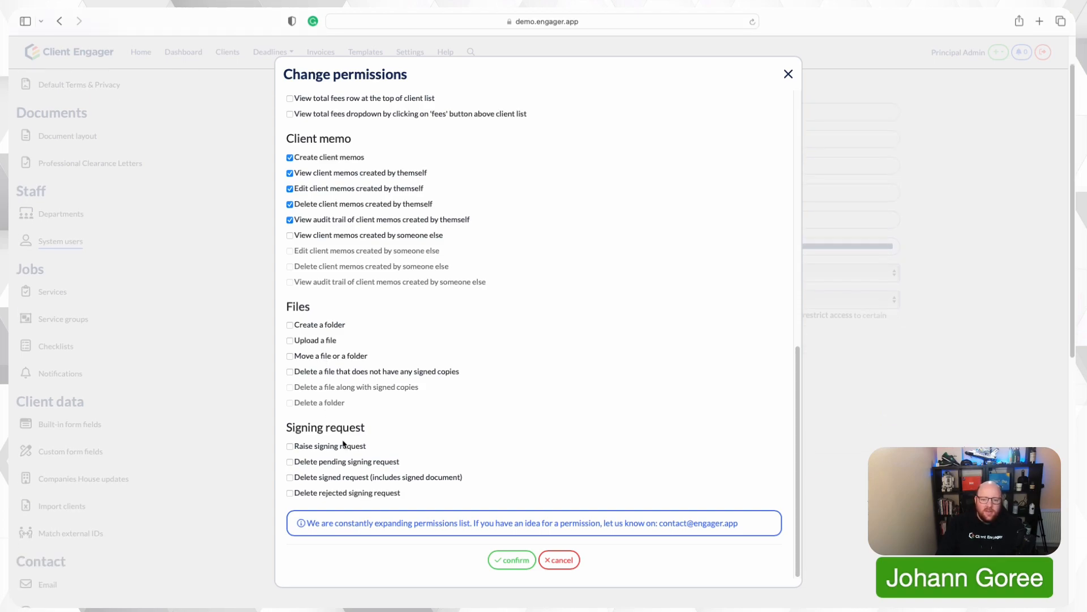
mouse_move(376, 492)
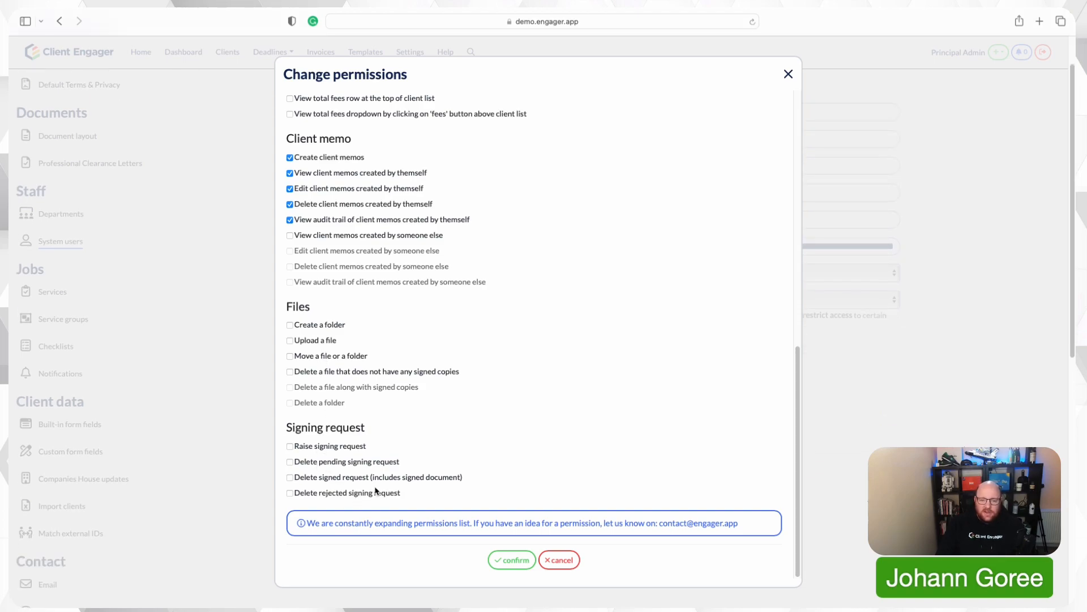